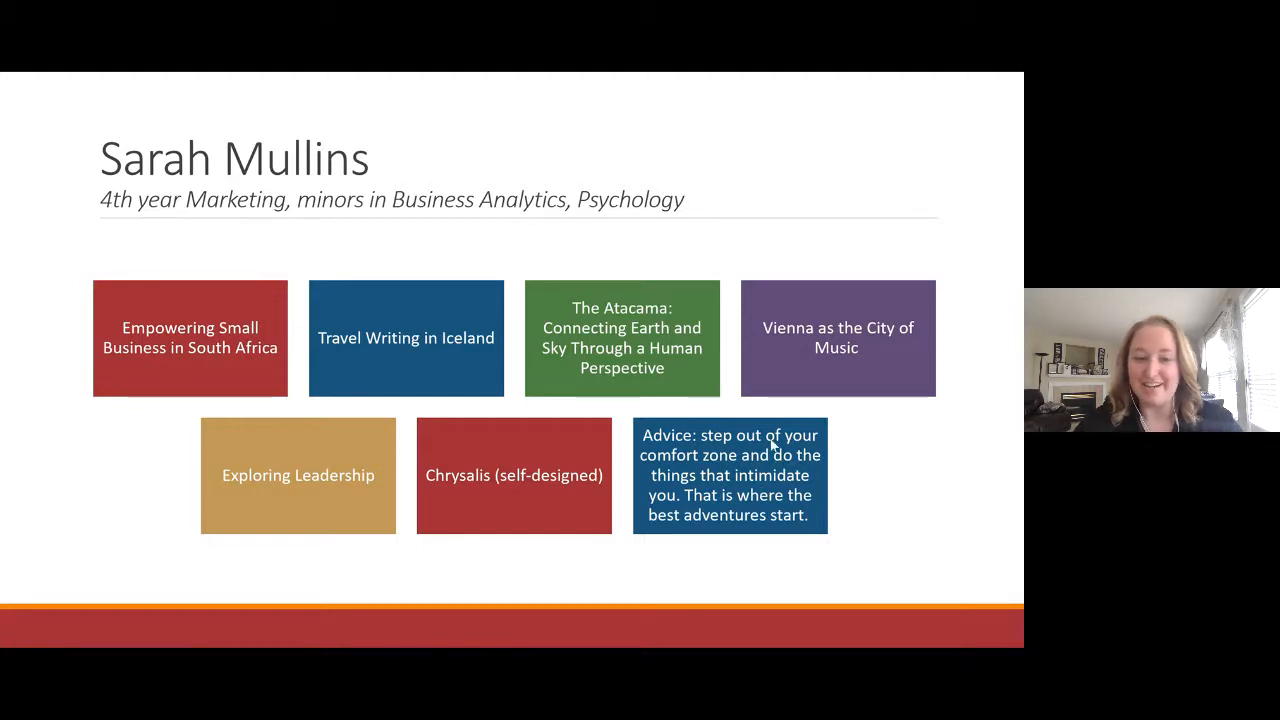
{"action": "mouse_move", "coordinate": [813, 307]}
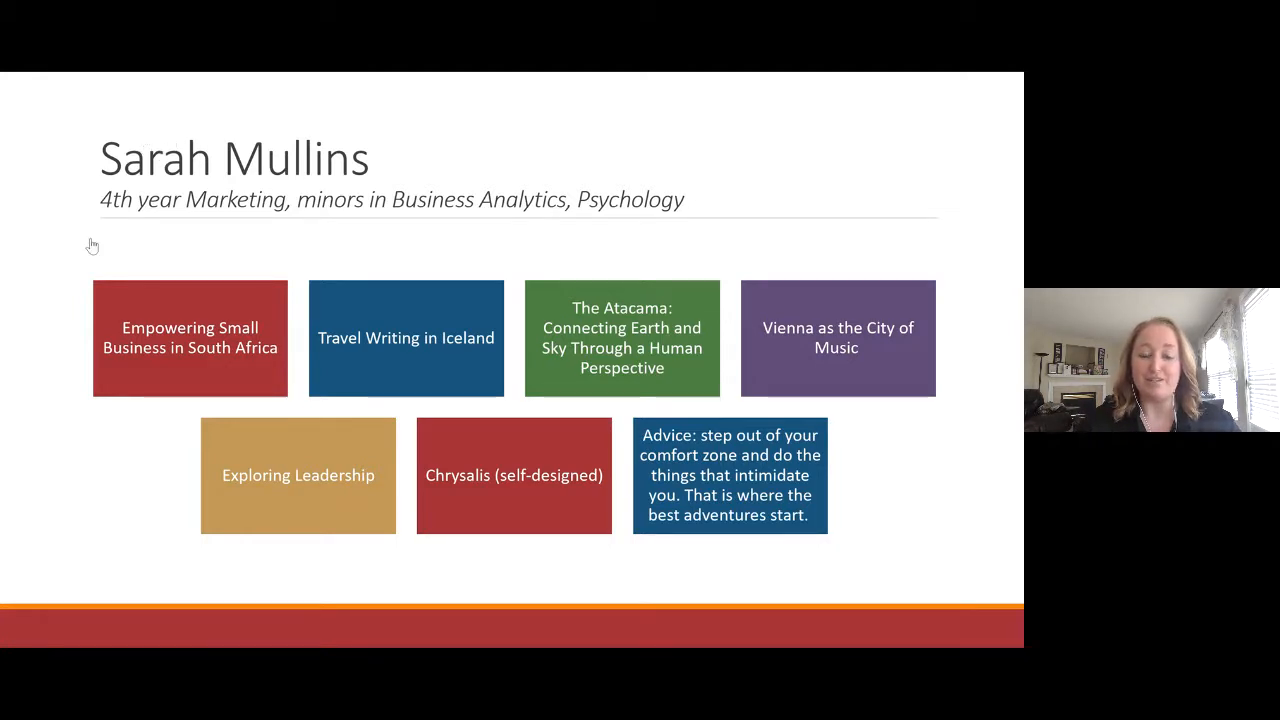
{"action": "mouse_move", "coordinate": [125, 241]}
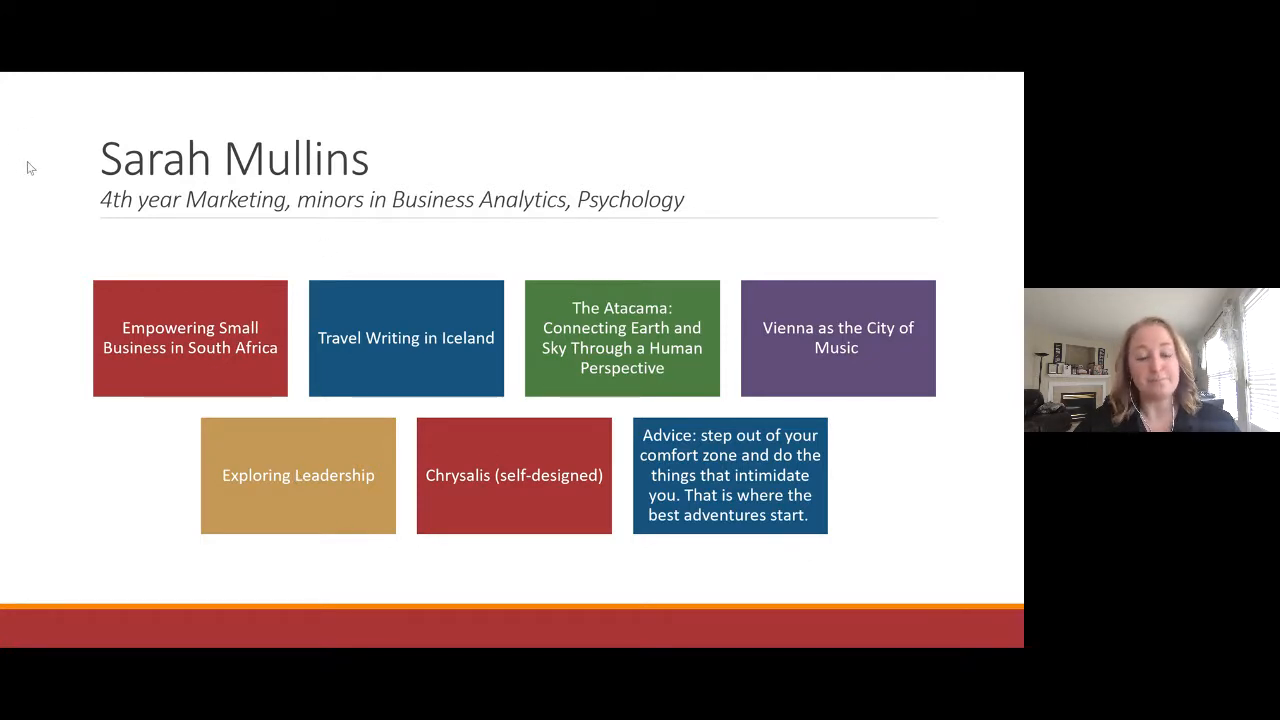
{"action": "mouse_move", "coordinate": [238, 78]}
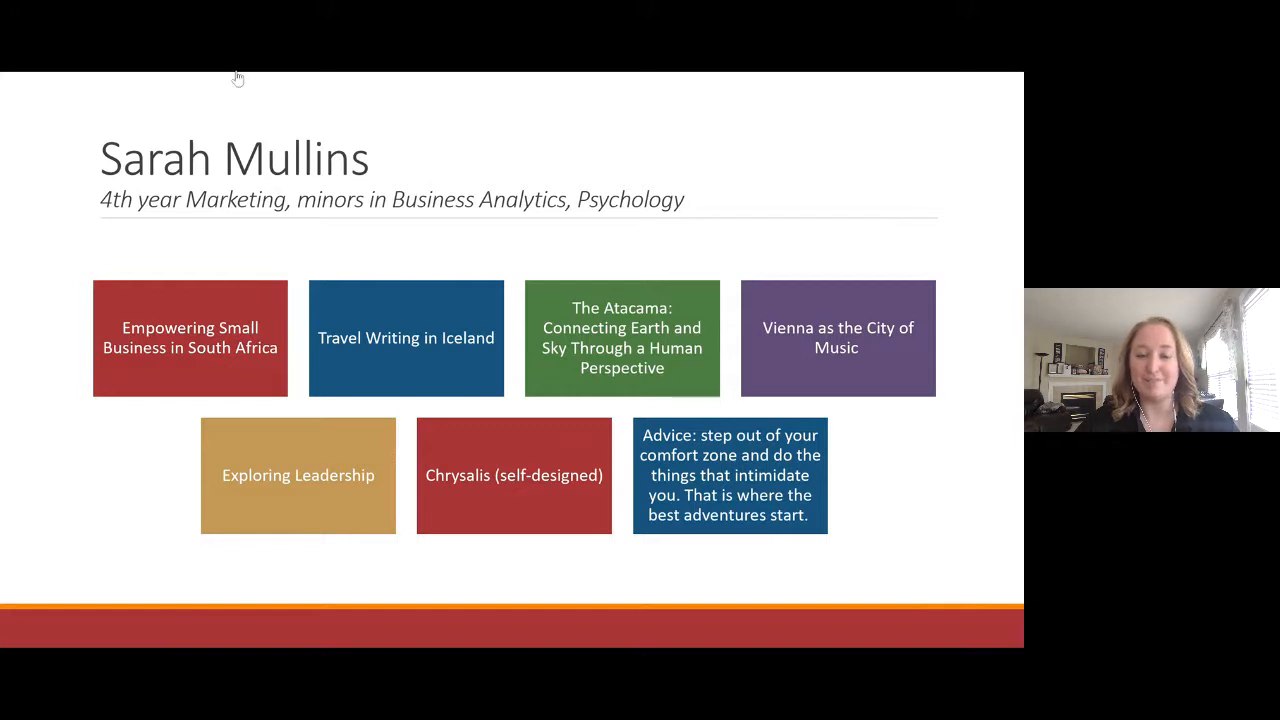
{"action": "mouse_move", "coordinate": [883, 577]}
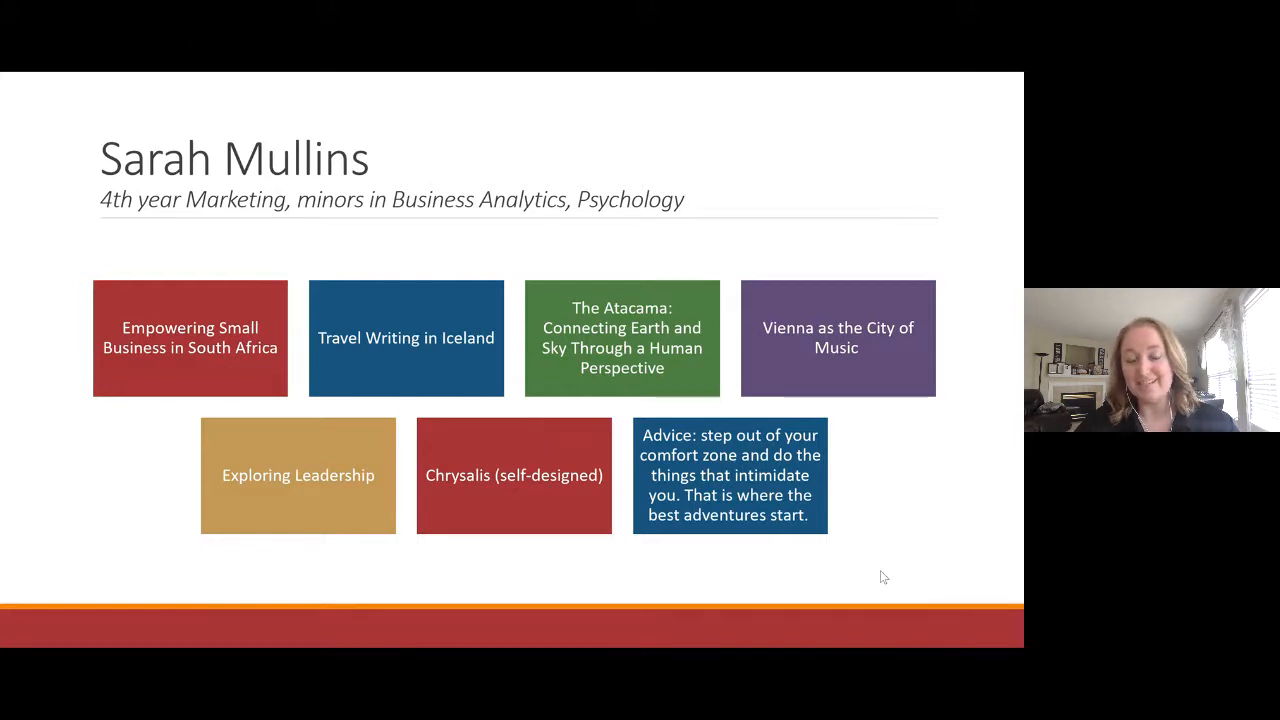
{"action": "mouse_move", "coordinate": [80, 228]}
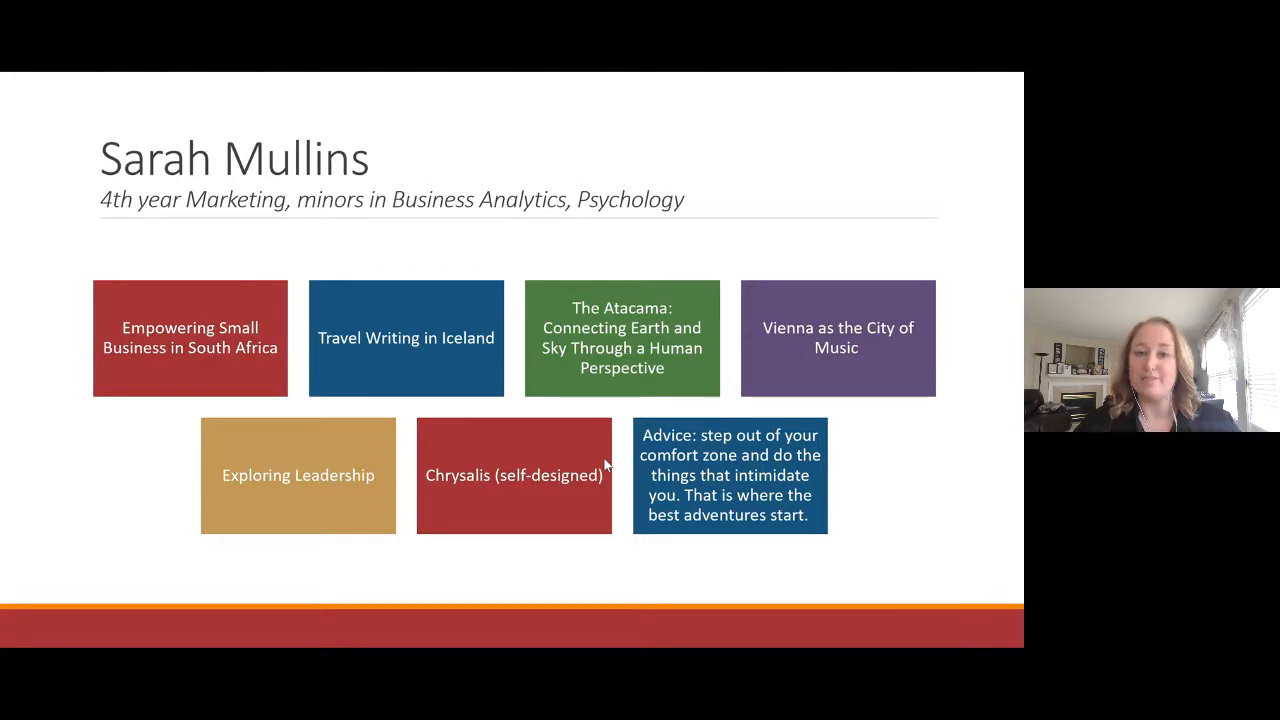
{"action": "mouse_move", "coordinate": [625, 440]}
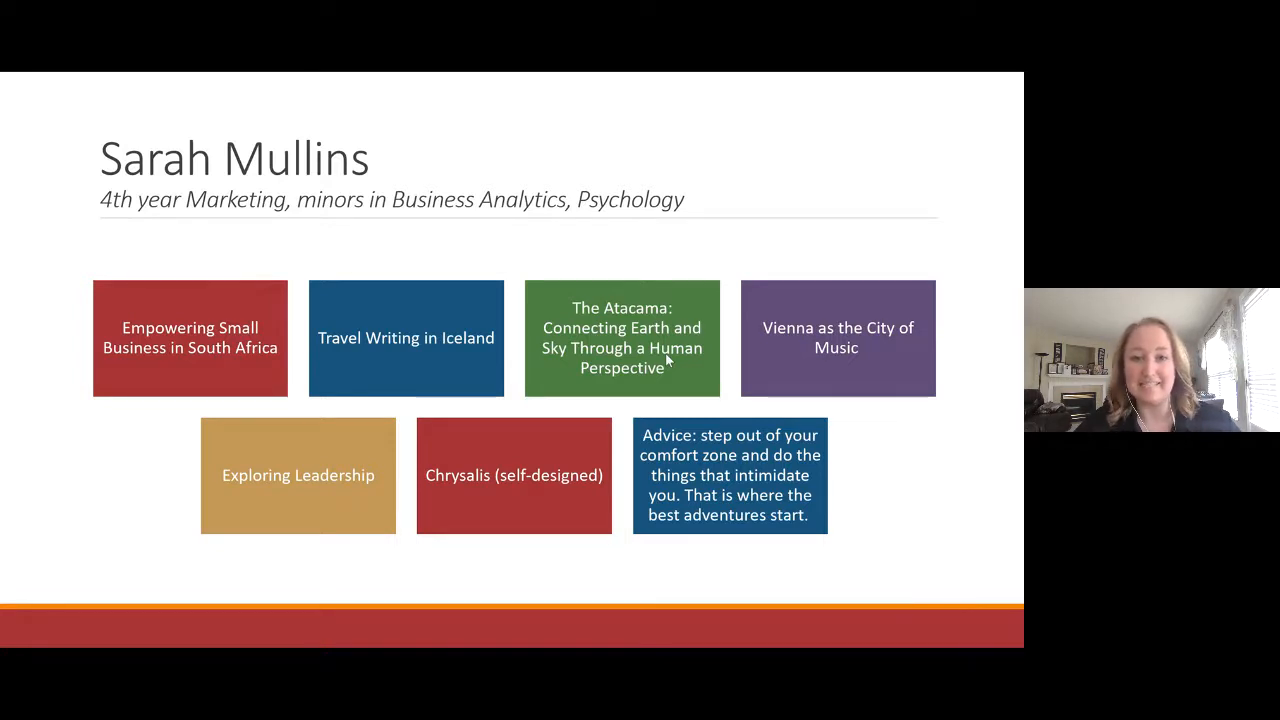
{"action": "mouse_move", "coordinate": [472, 442]}
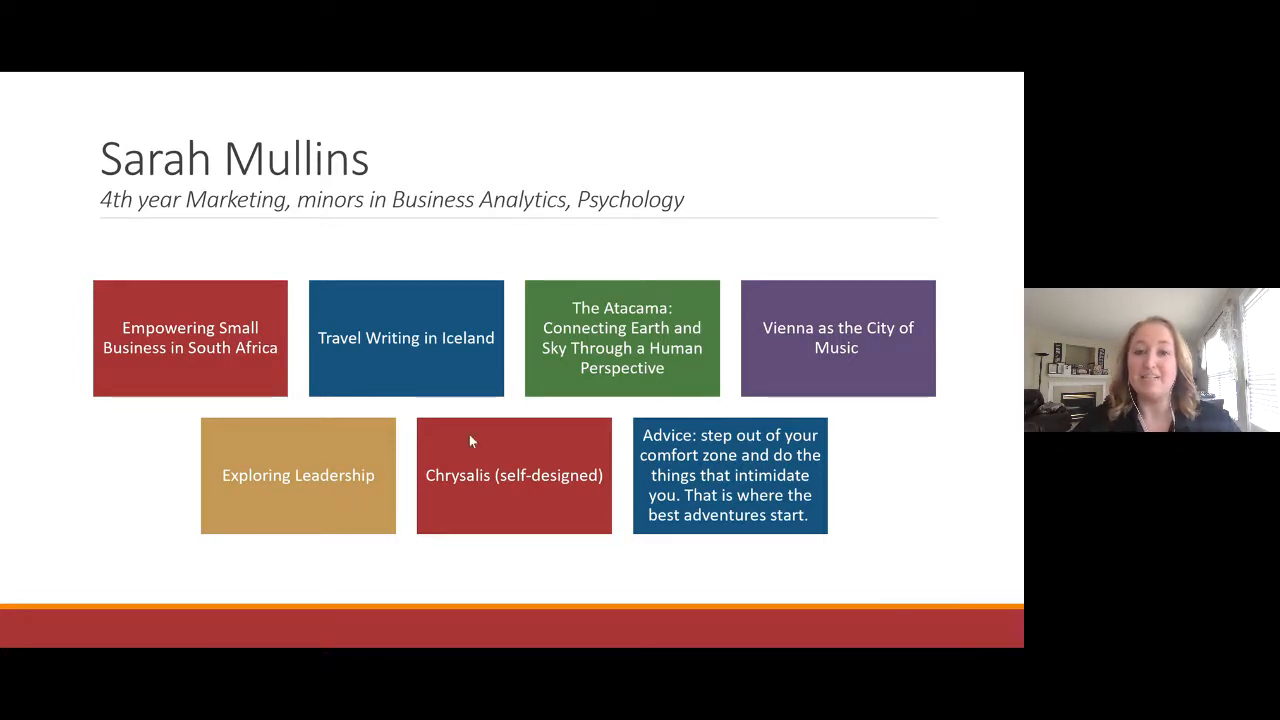
{"action": "mouse_move", "coordinate": [320, 495]}
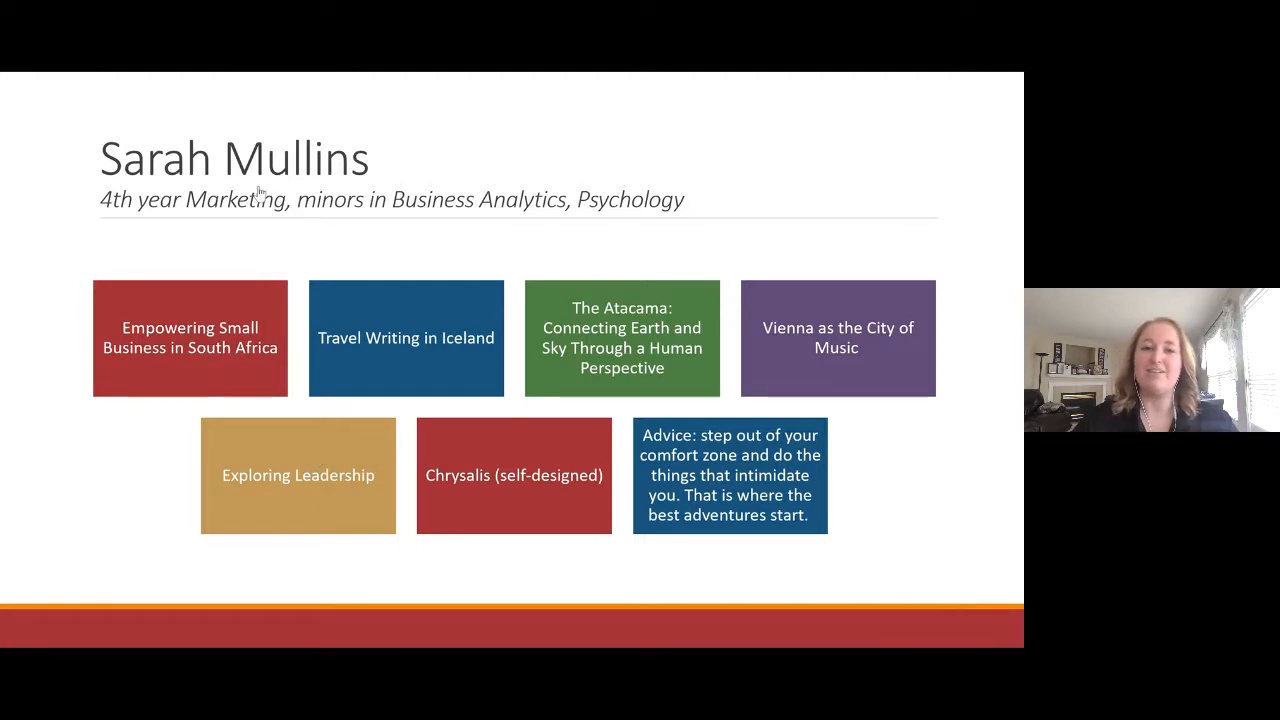
{"action": "mouse_move", "coordinate": [862, 88]}
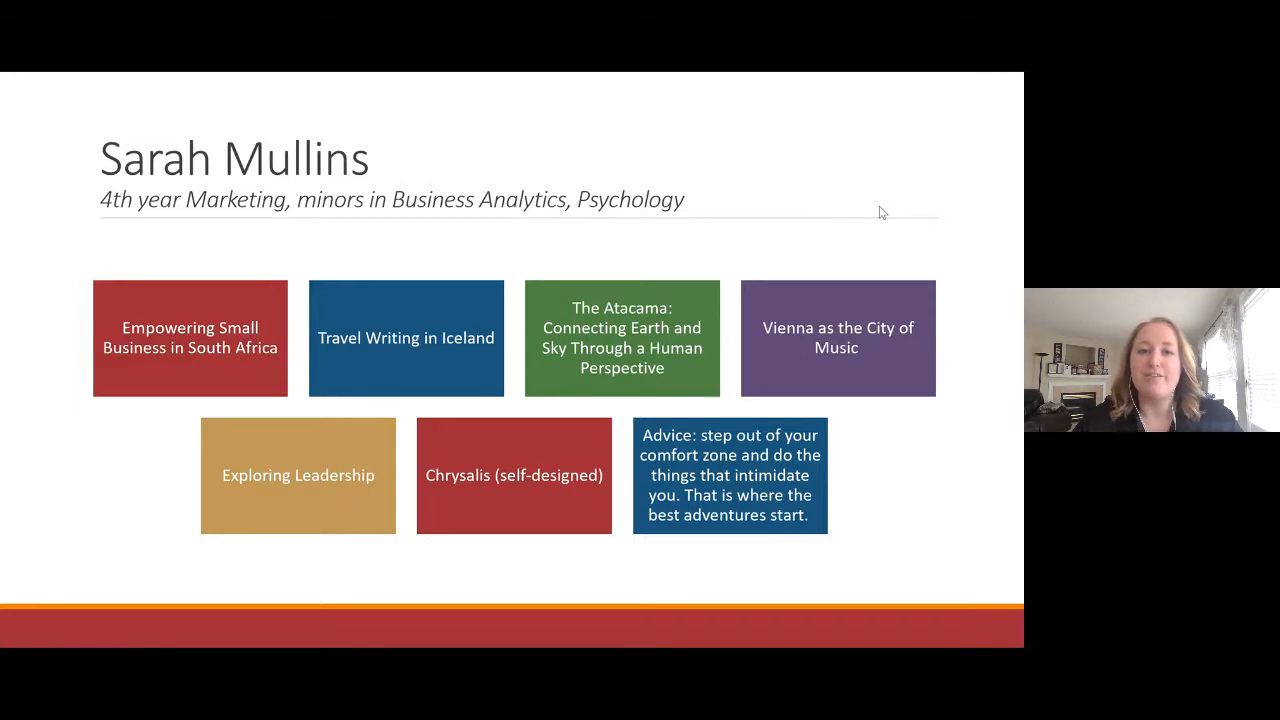
{"action": "mouse_move", "coordinate": [843, 180]}
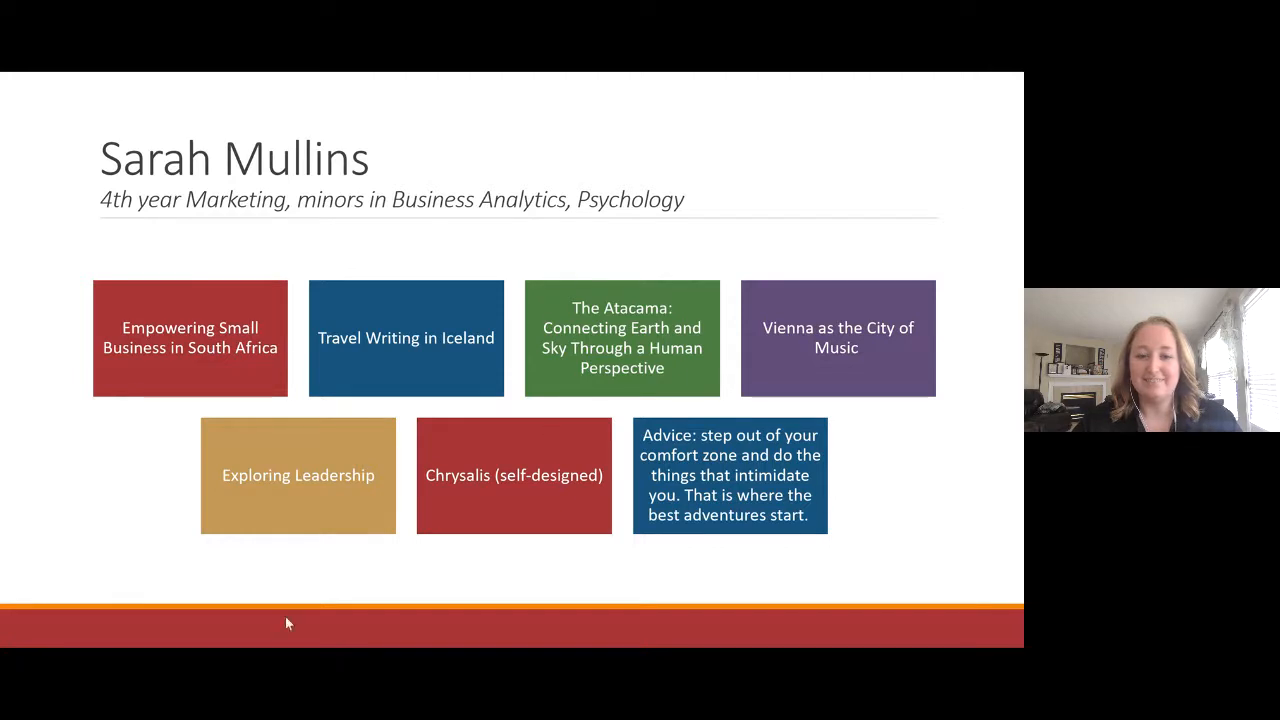
{"action": "mouse_move", "coordinate": [425, 643]}
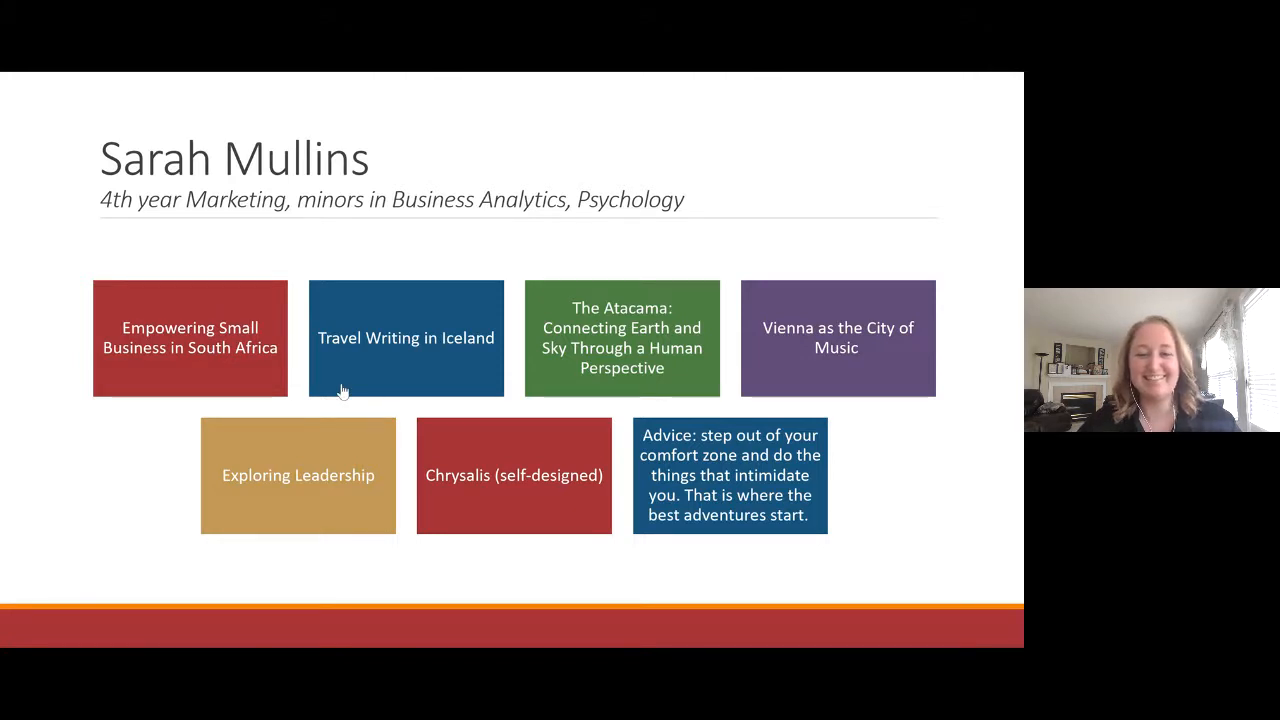
{"action": "mouse_move", "coordinate": [268, 488]}
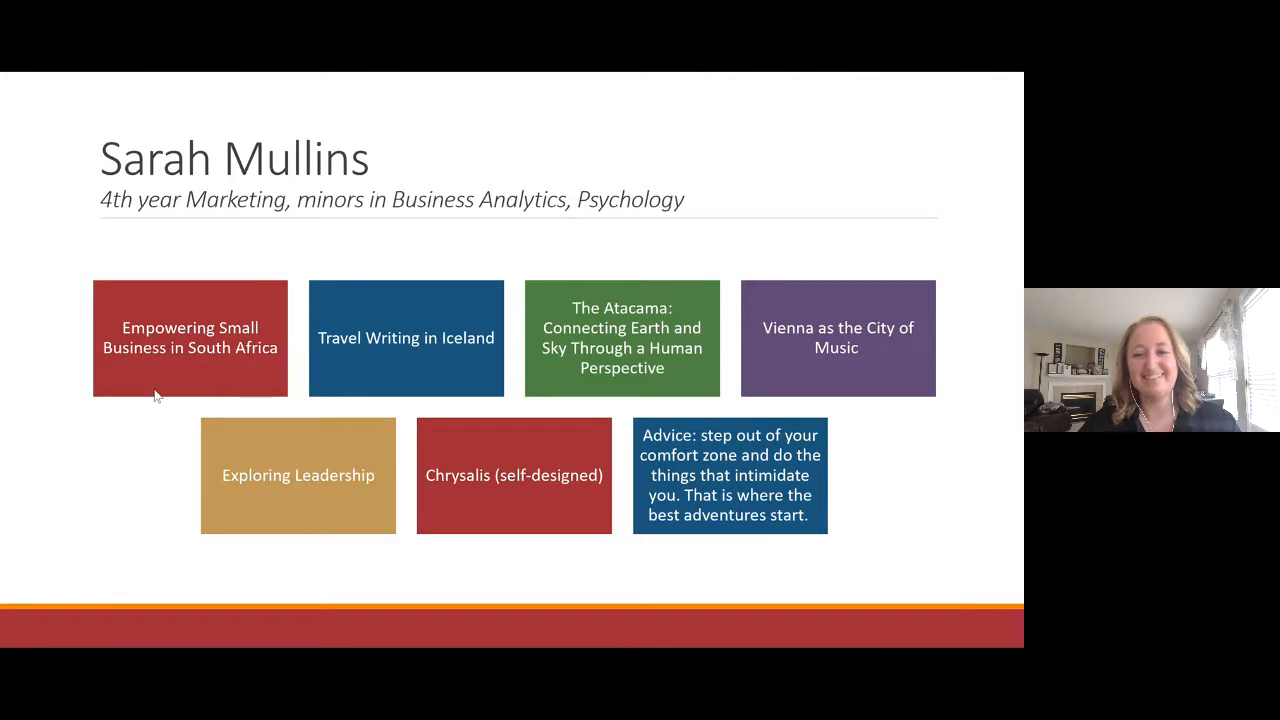
{"action": "mouse_move", "coordinate": [283, 367]}
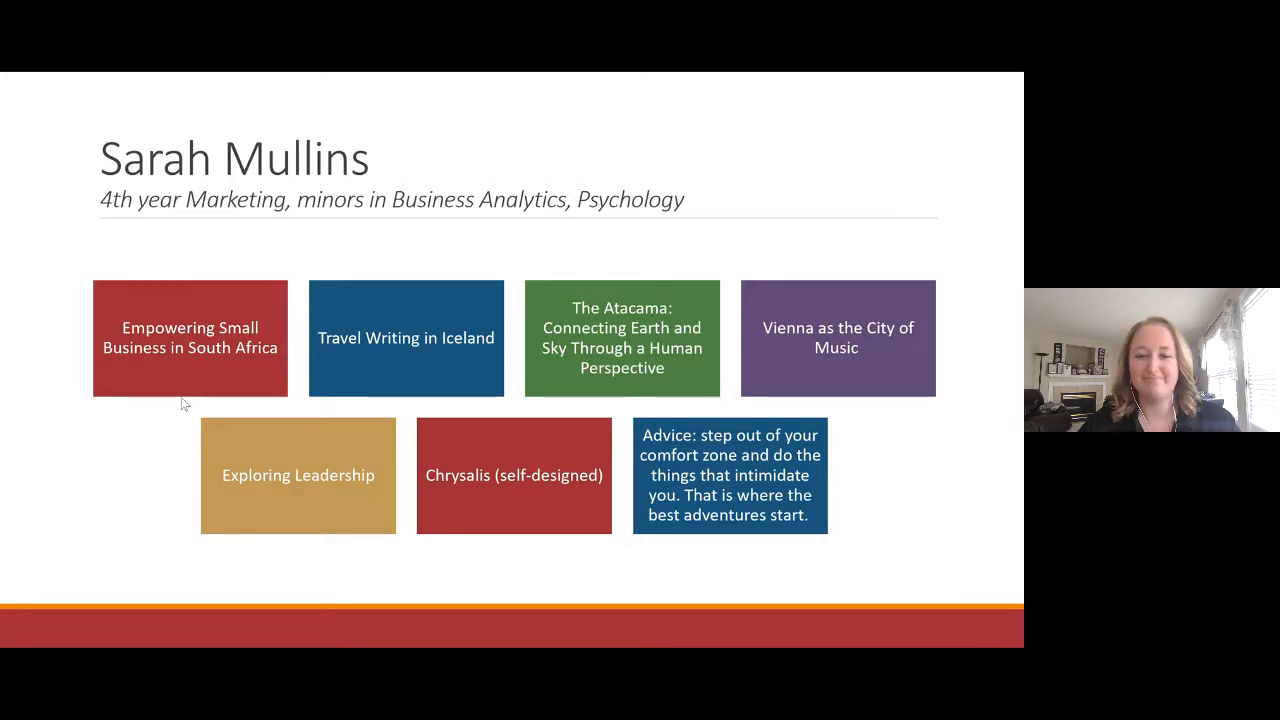
{"action": "mouse_move", "coordinate": [596, 364]}
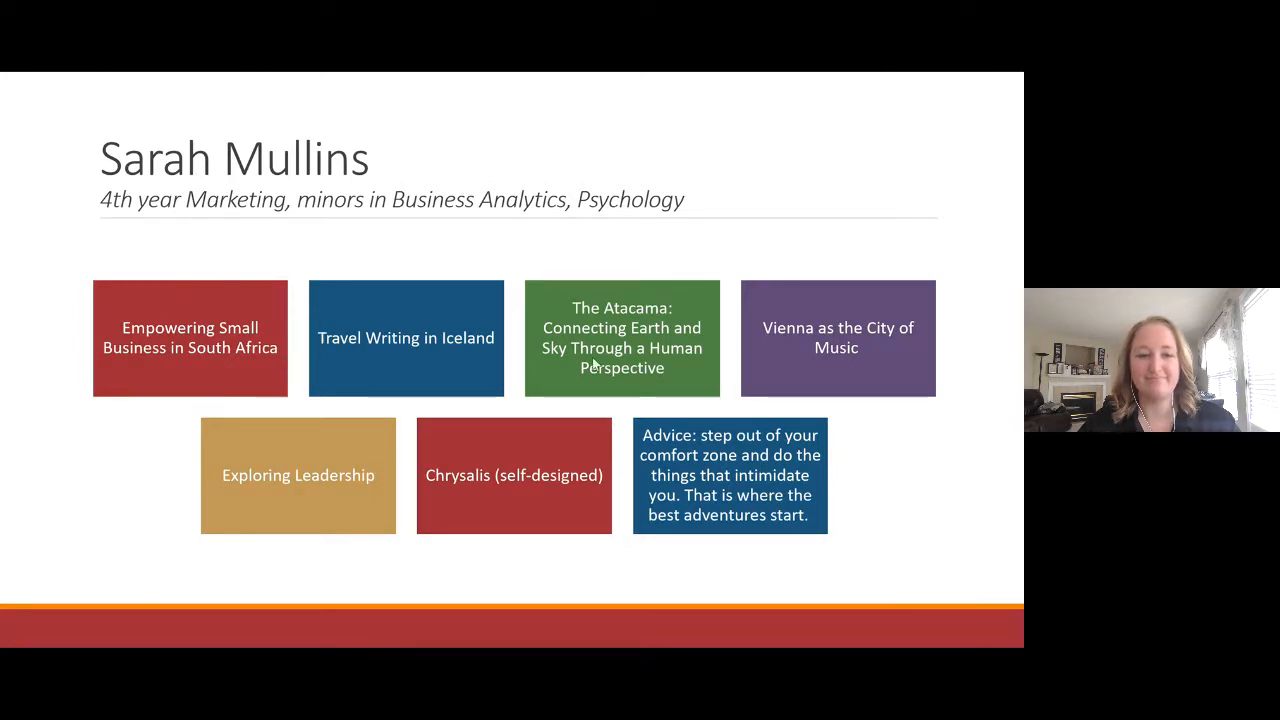
{"action": "mouse_move", "coordinate": [145, 637]}
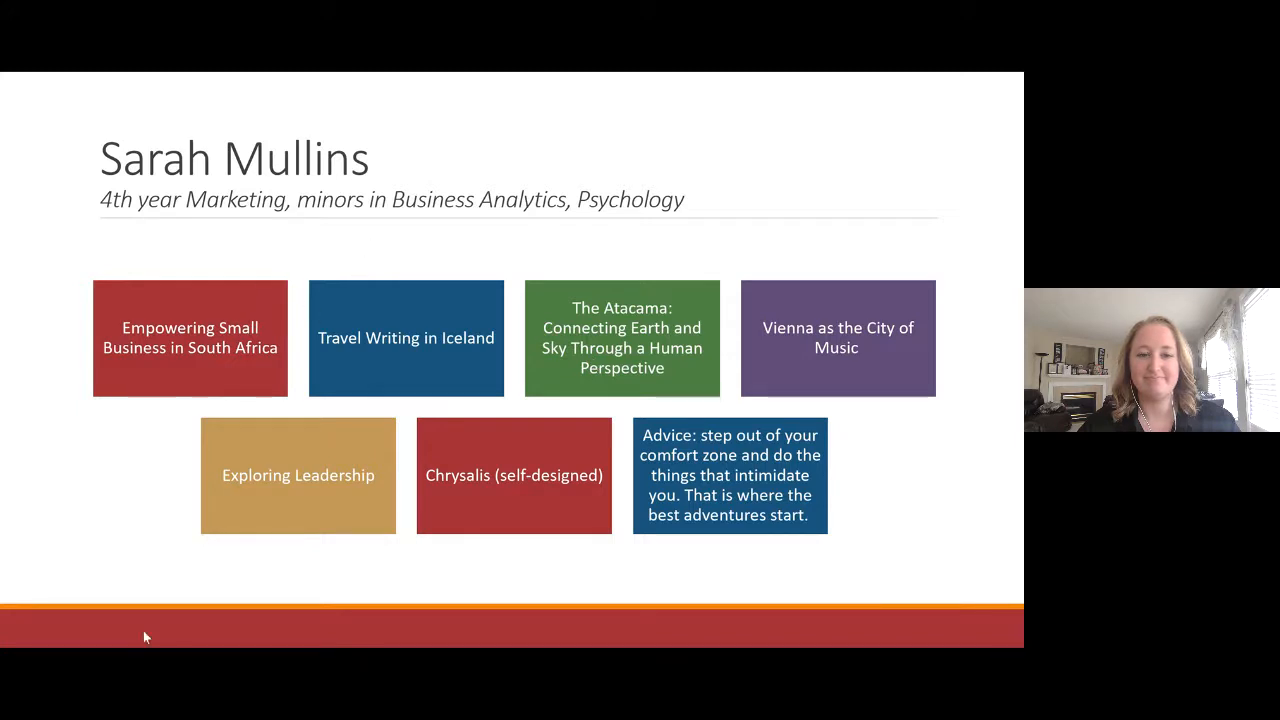
{"action": "mouse_move", "coordinate": [361, 296]}
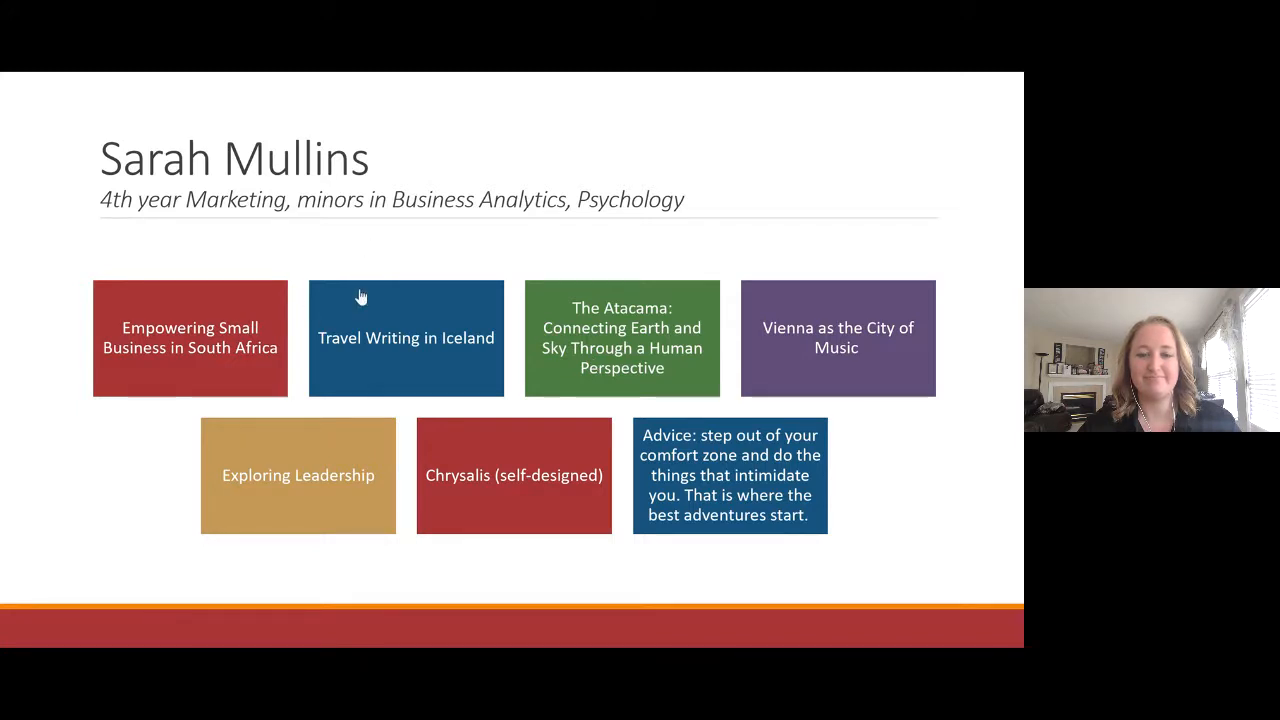
{"action": "mouse_move", "coordinate": [160, 608]}
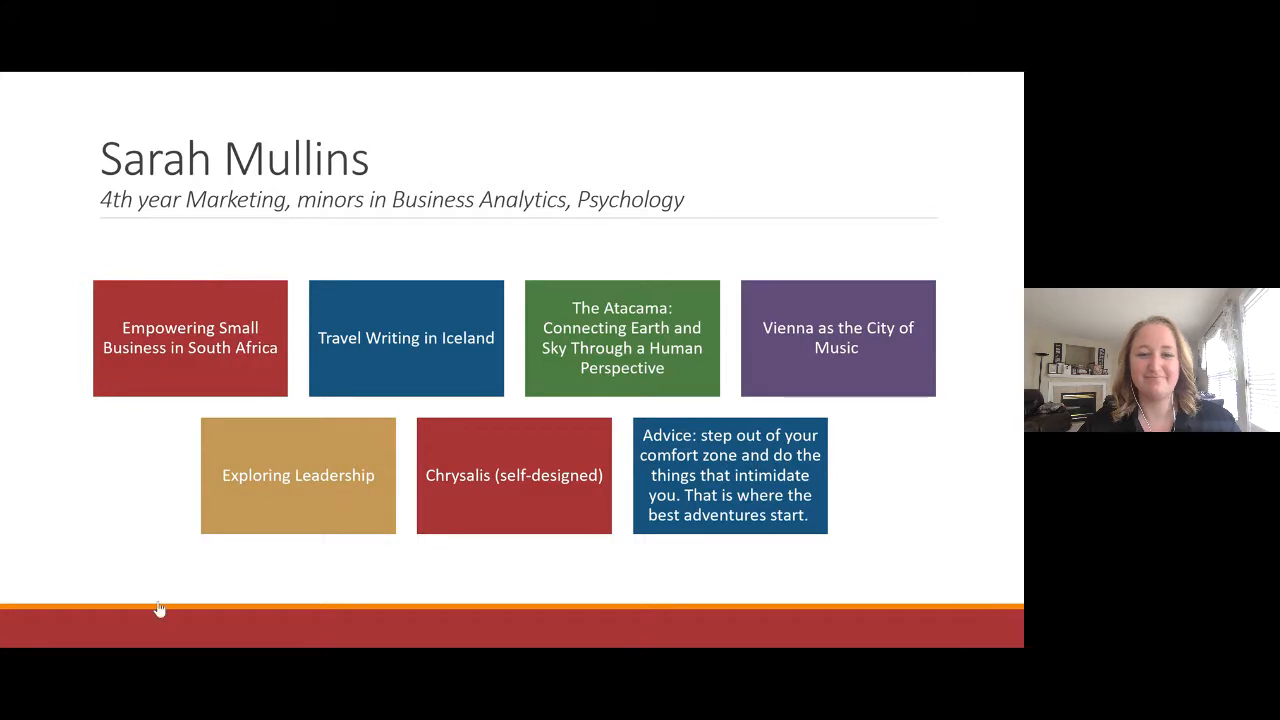
{"action": "mouse_move", "coordinate": [320, 416]}
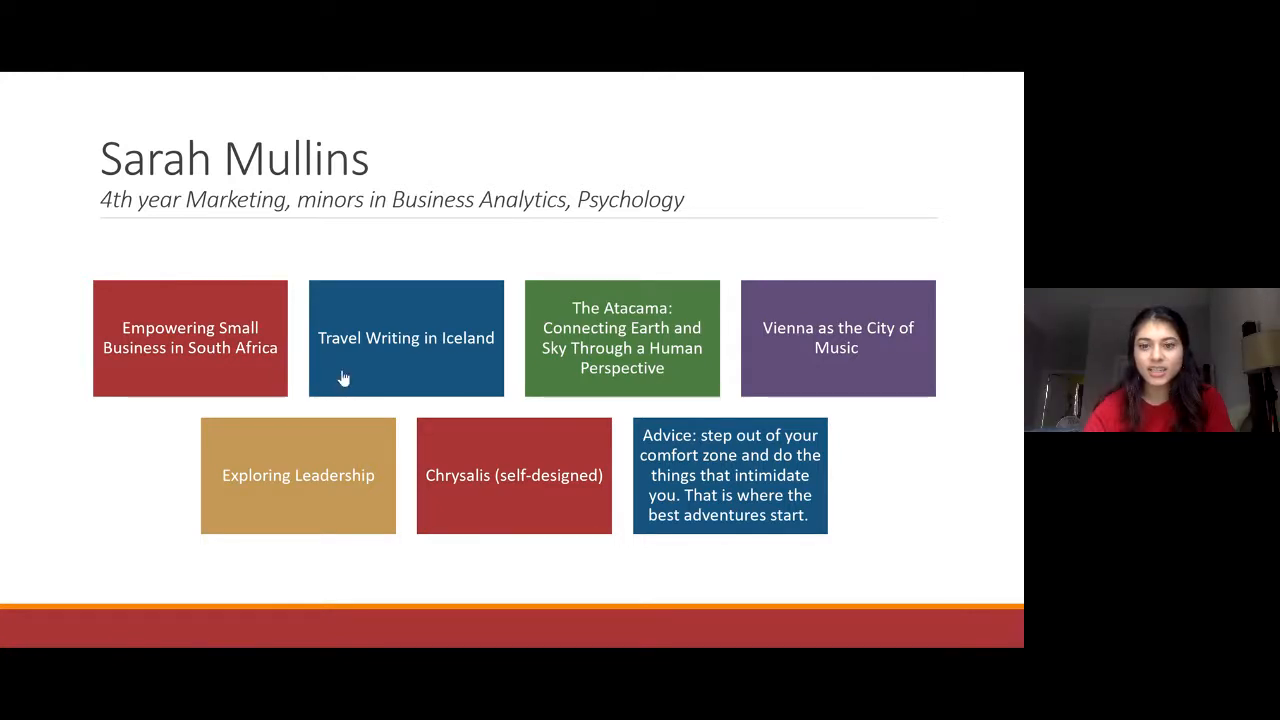
{"action": "mouse_move", "coordinate": [448, 677]}
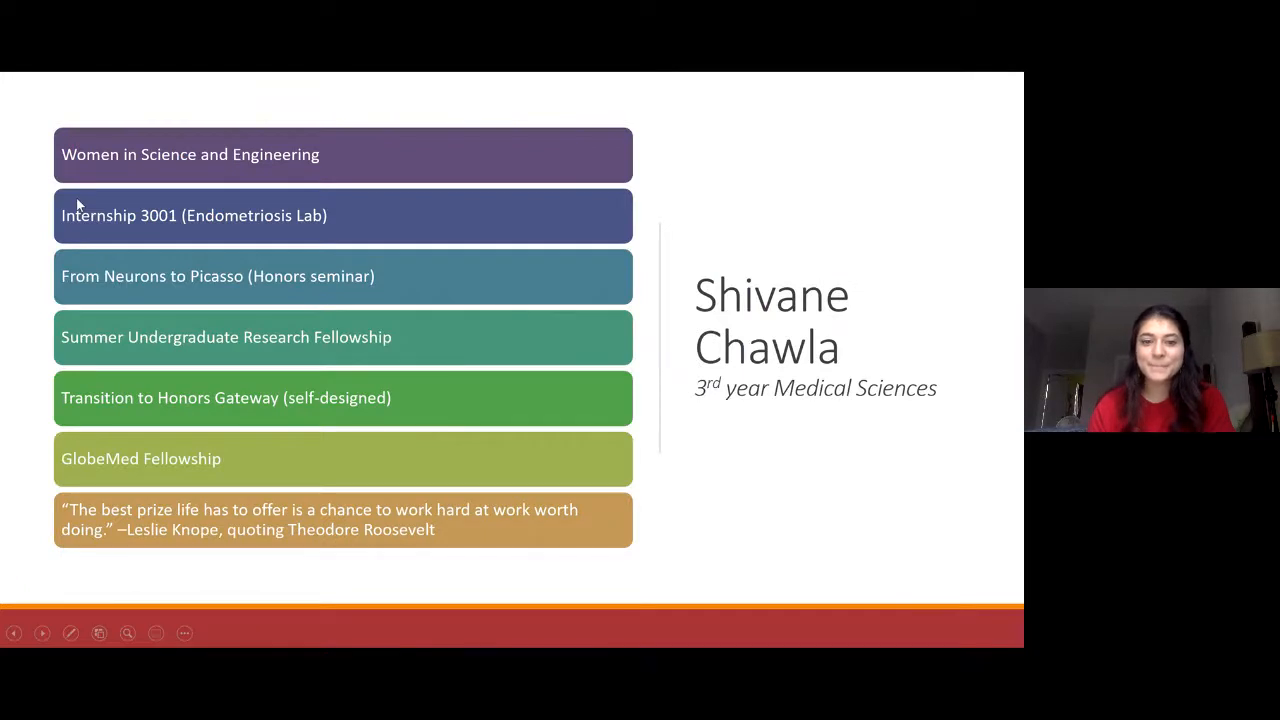
{"action": "mouse_move", "coordinate": [490, 203]}
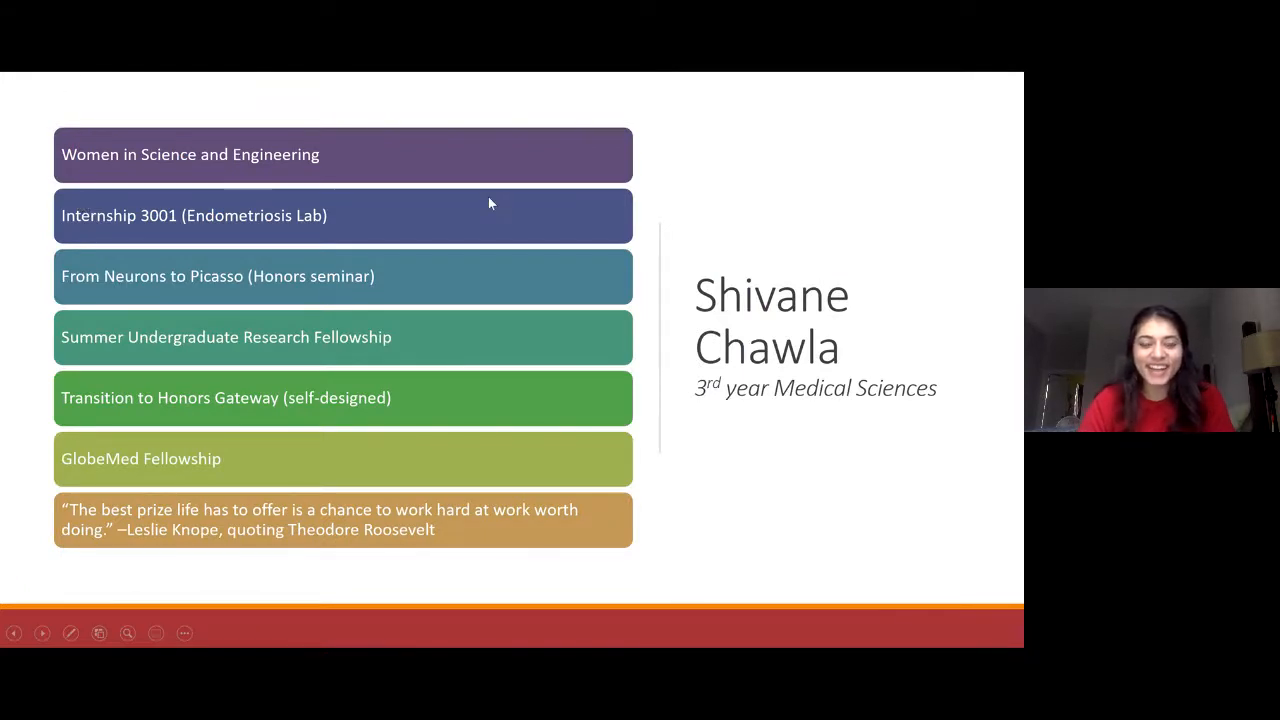
{"action": "mouse_move", "coordinate": [895, 618]}
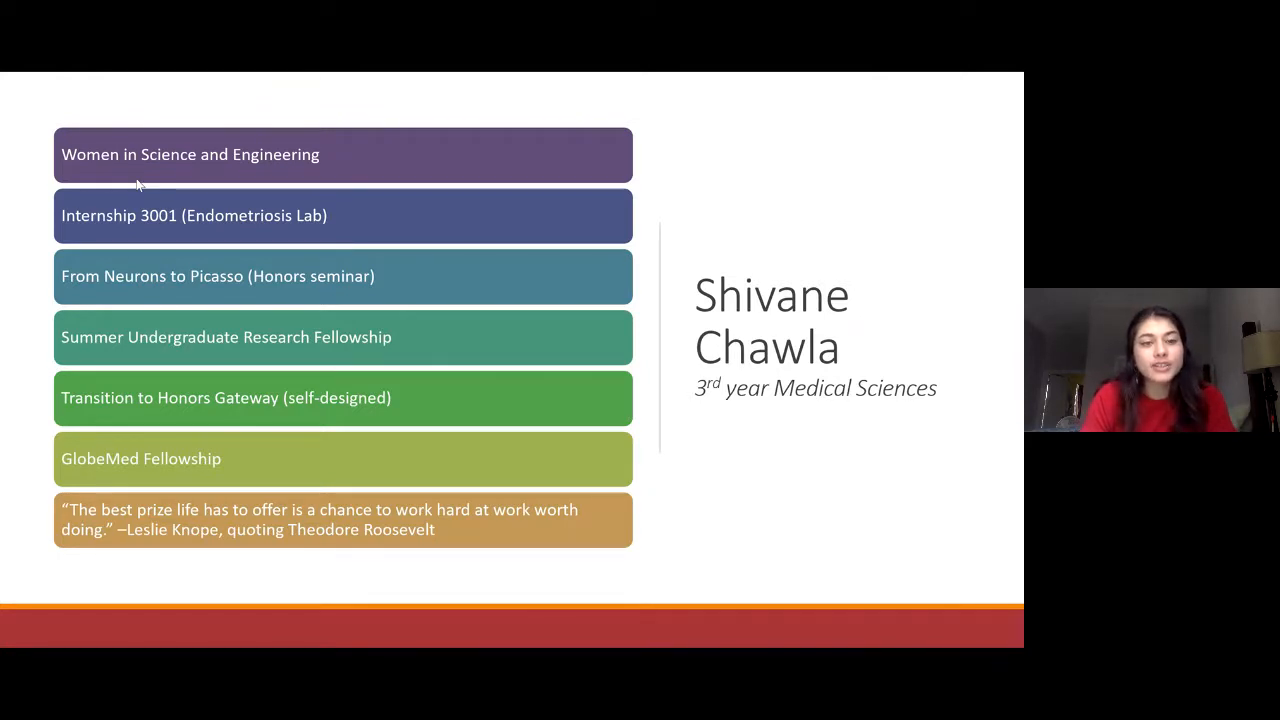
{"action": "mouse_move", "coordinate": [547, 335]}
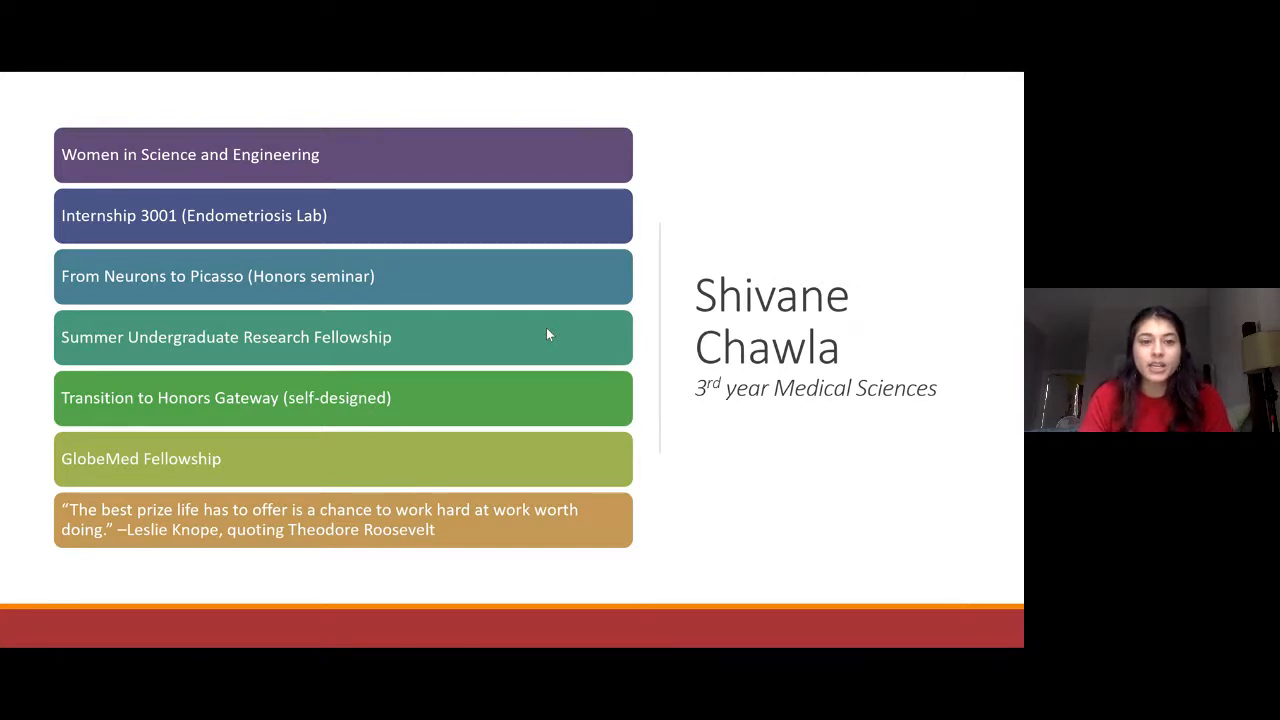
{"action": "mouse_move", "coordinate": [470, 310]}
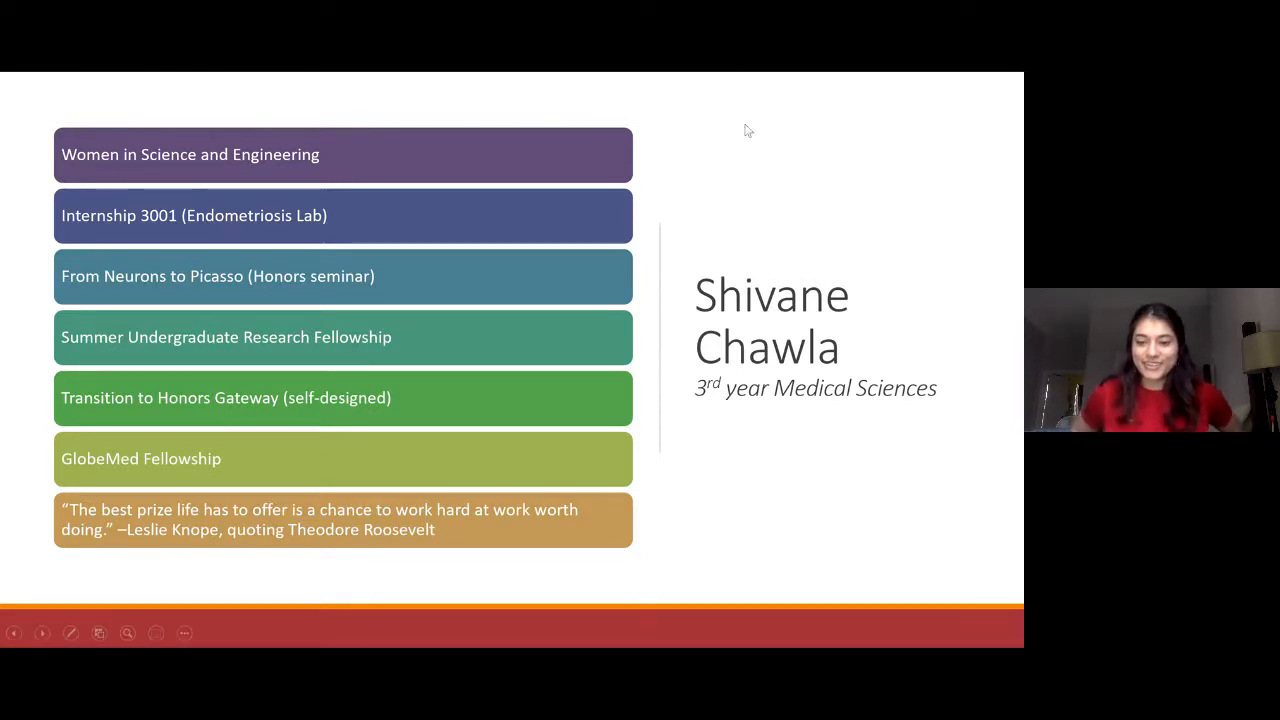
{"action": "mouse_move", "coordinate": [658, 324]}
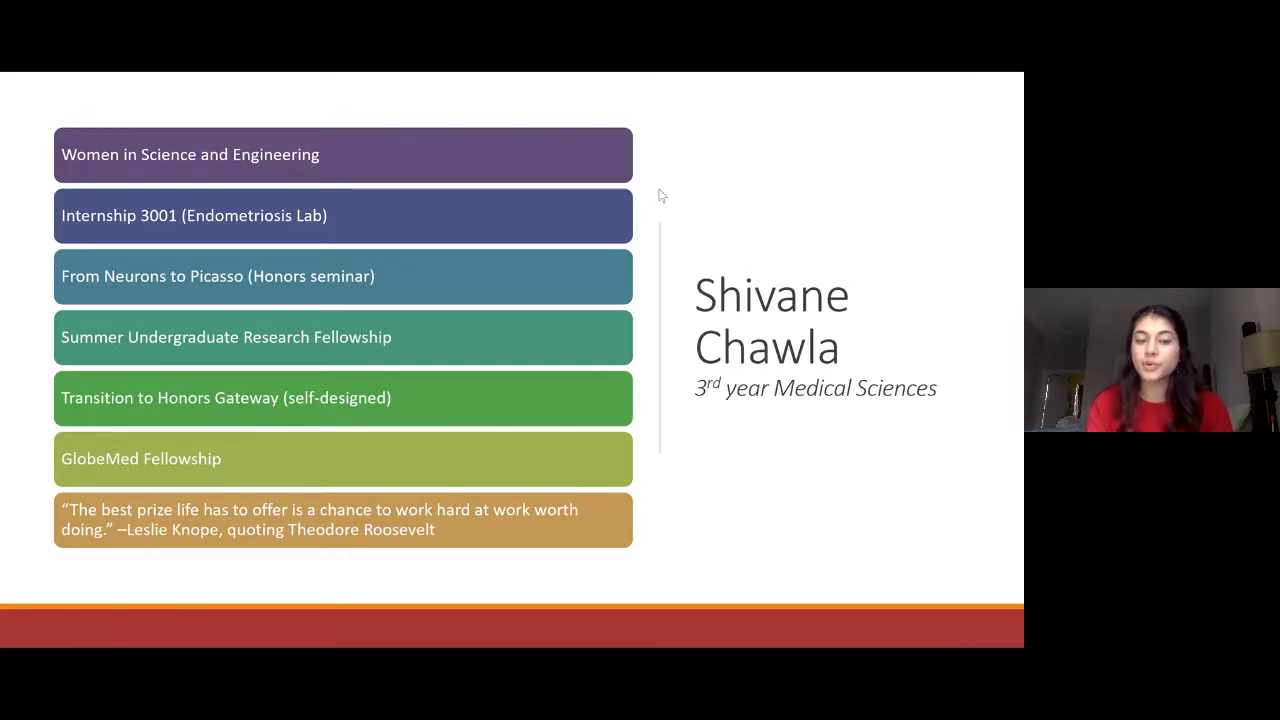
{"action": "mouse_move", "coordinate": [201, 651]}
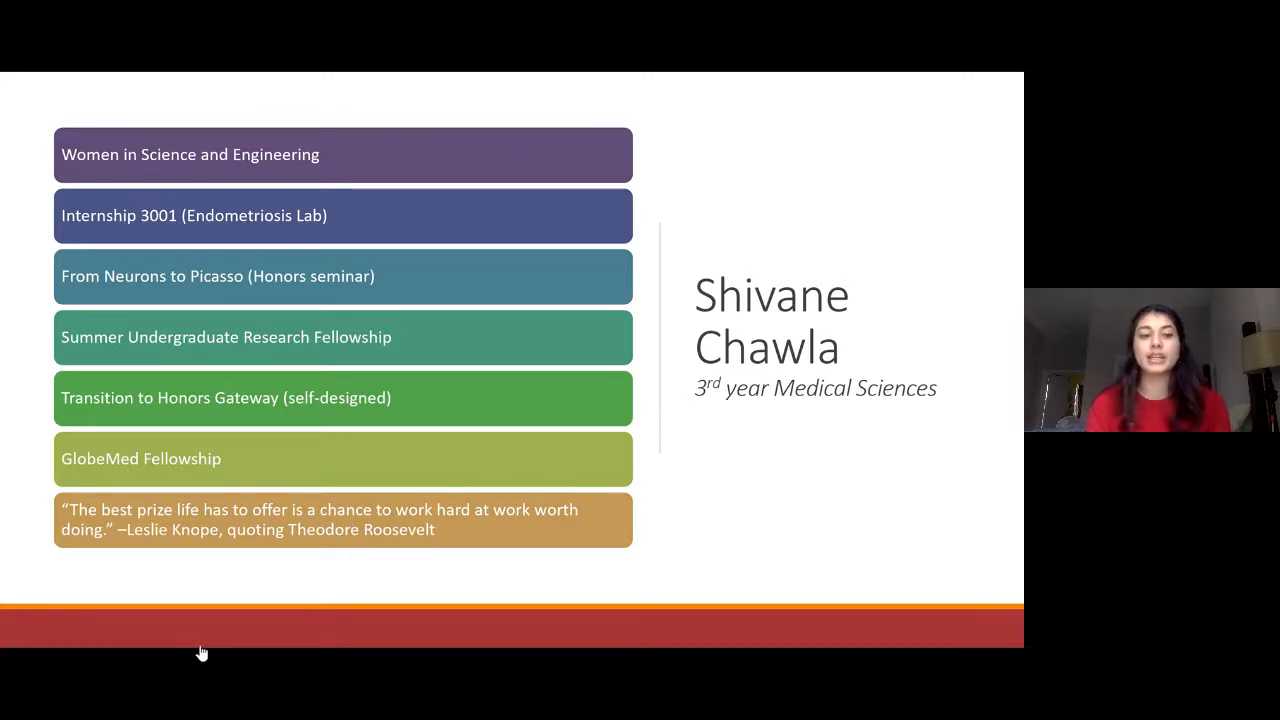
{"action": "mouse_move", "coordinate": [252, 437]}
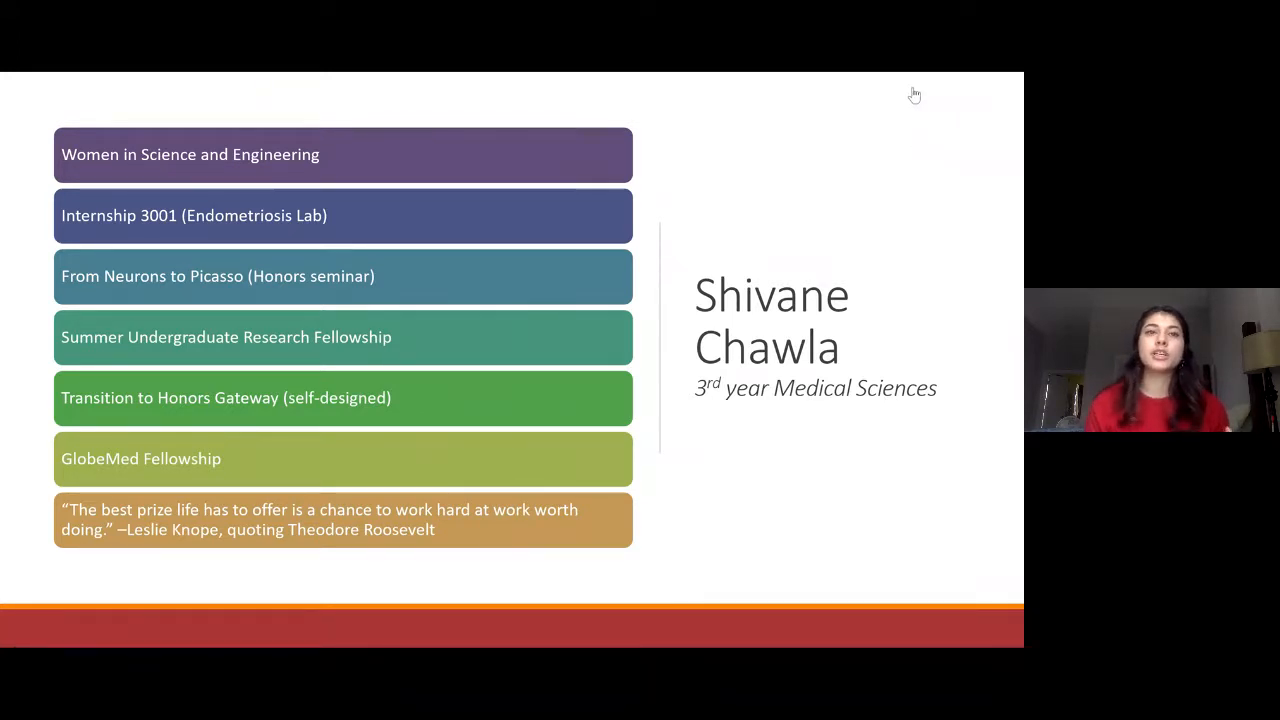
{"action": "mouse_move", "coordinate": [863, 94]}
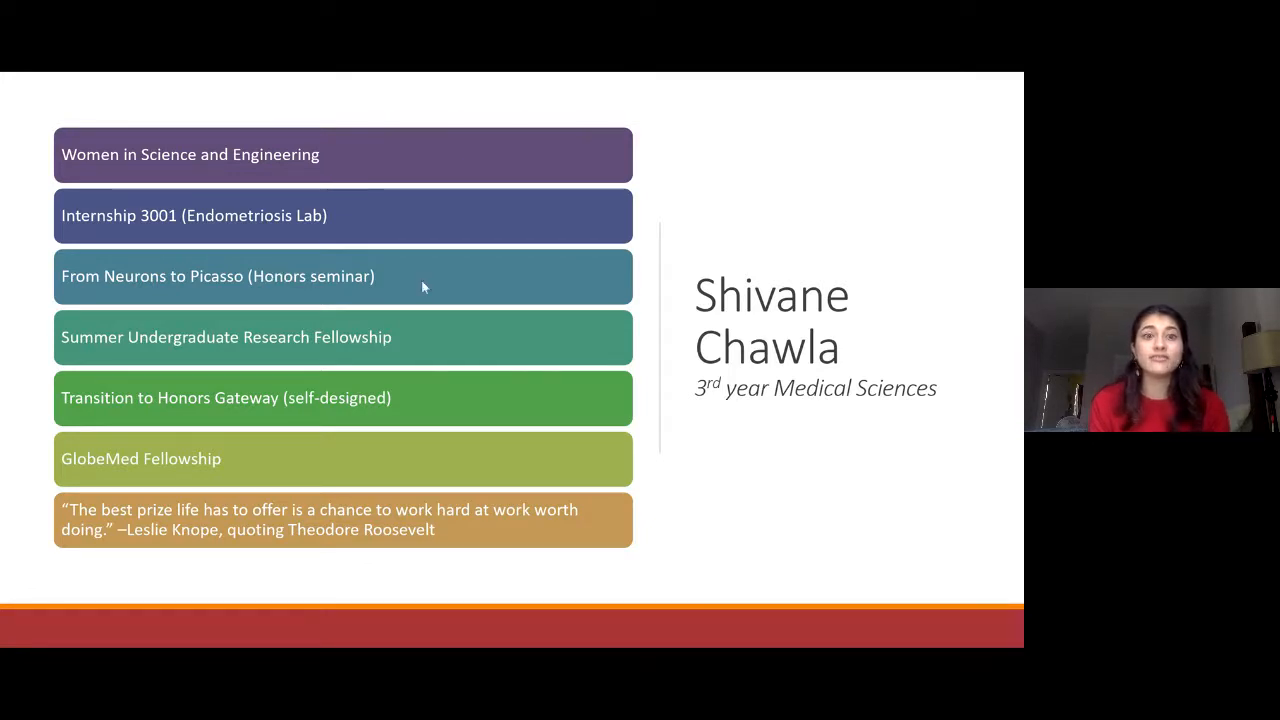
{"action": "mouse_move", "coordinate": [500, 466]}
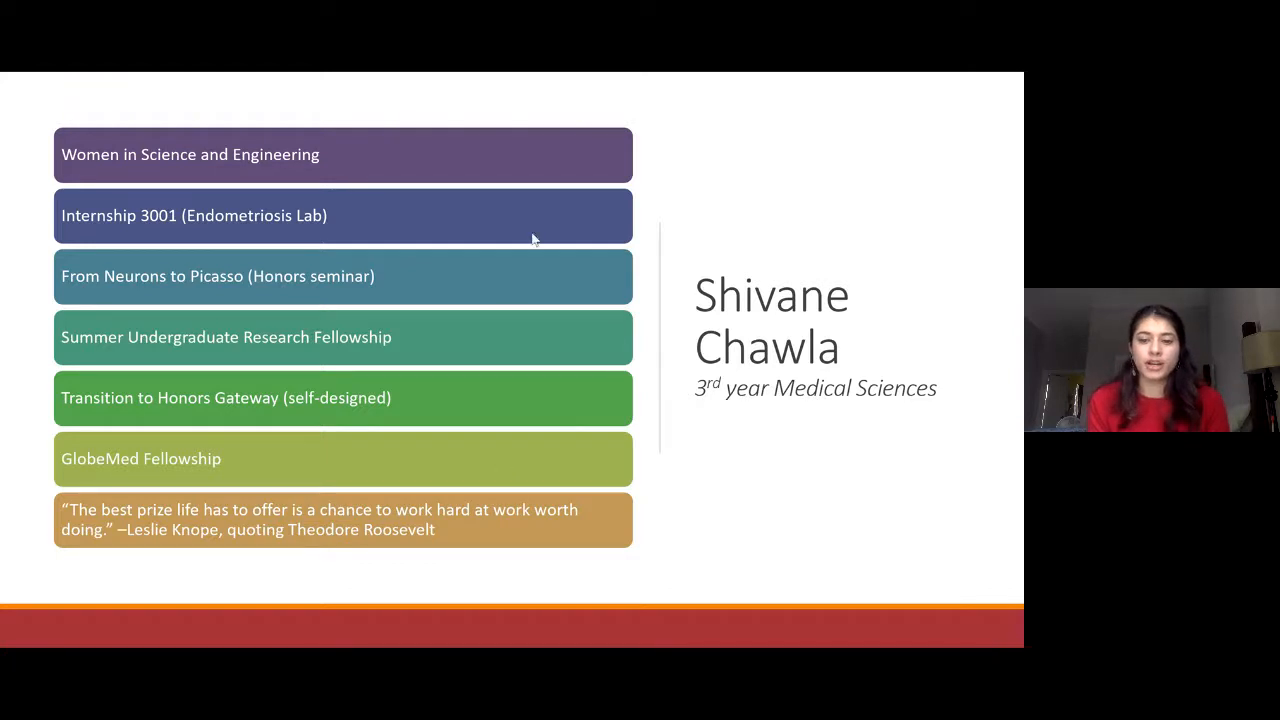
{"action": "mouse_move", "coordinate": [501, 427]}
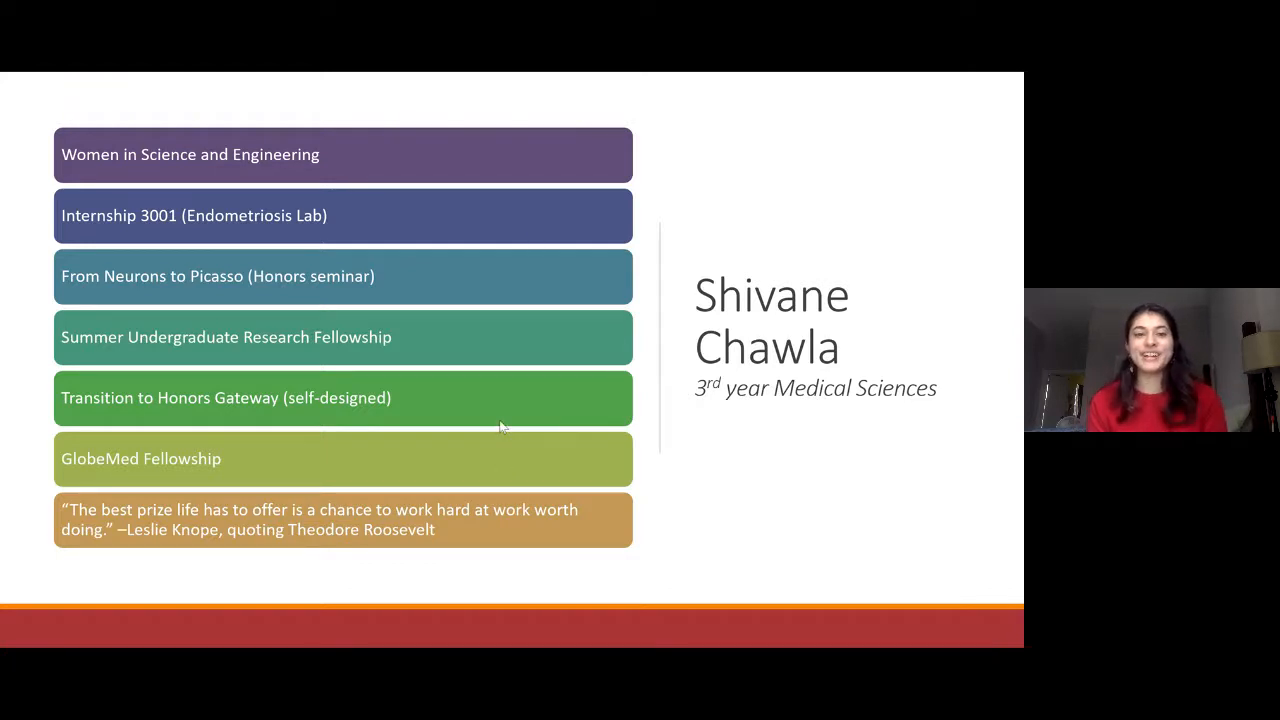
{"action": "mouse_move", "coordinate": [444, 636]}
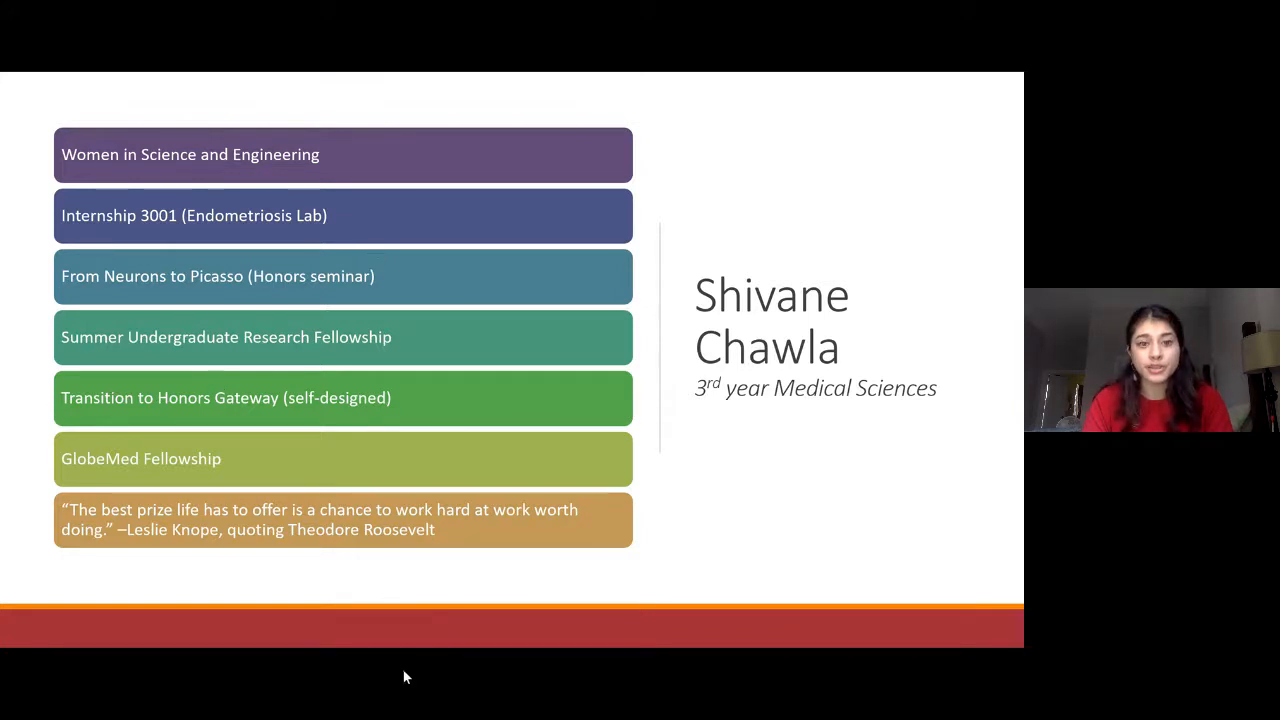
{"action": "mouse_move", "coordinate": [437, 446]}
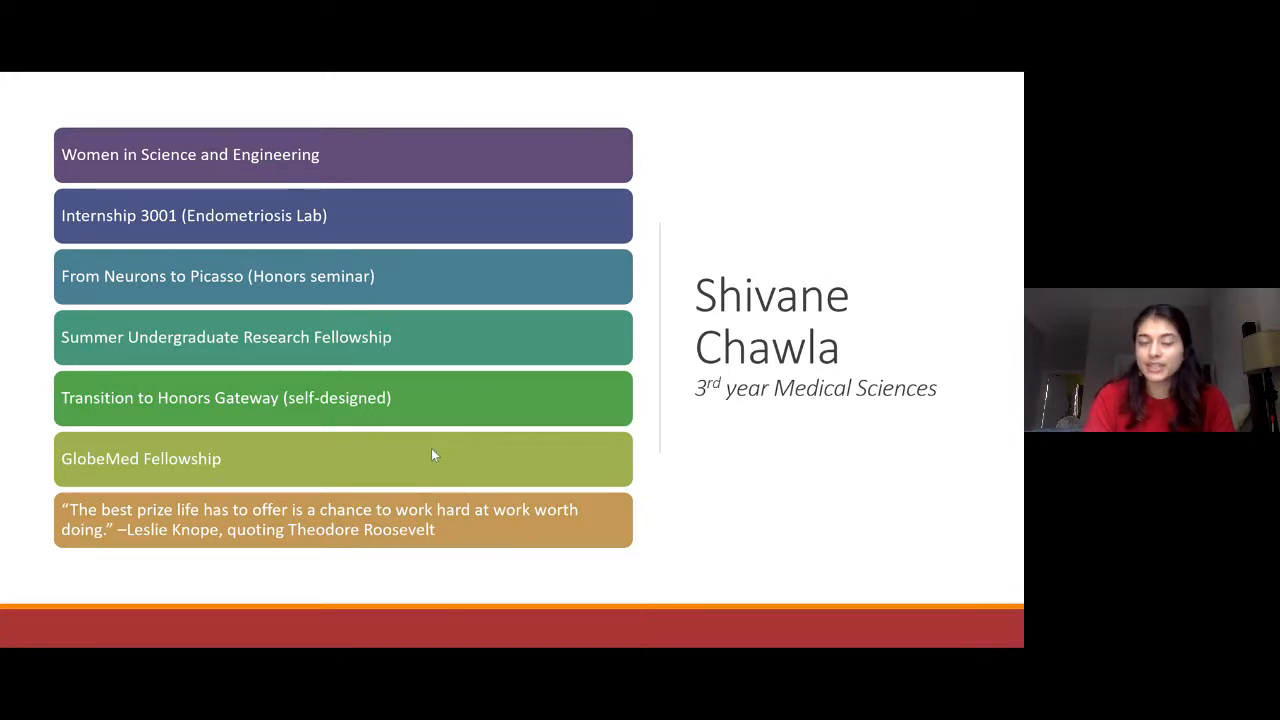
{"action": "mouse_move", "coordinate": [400, 420]}
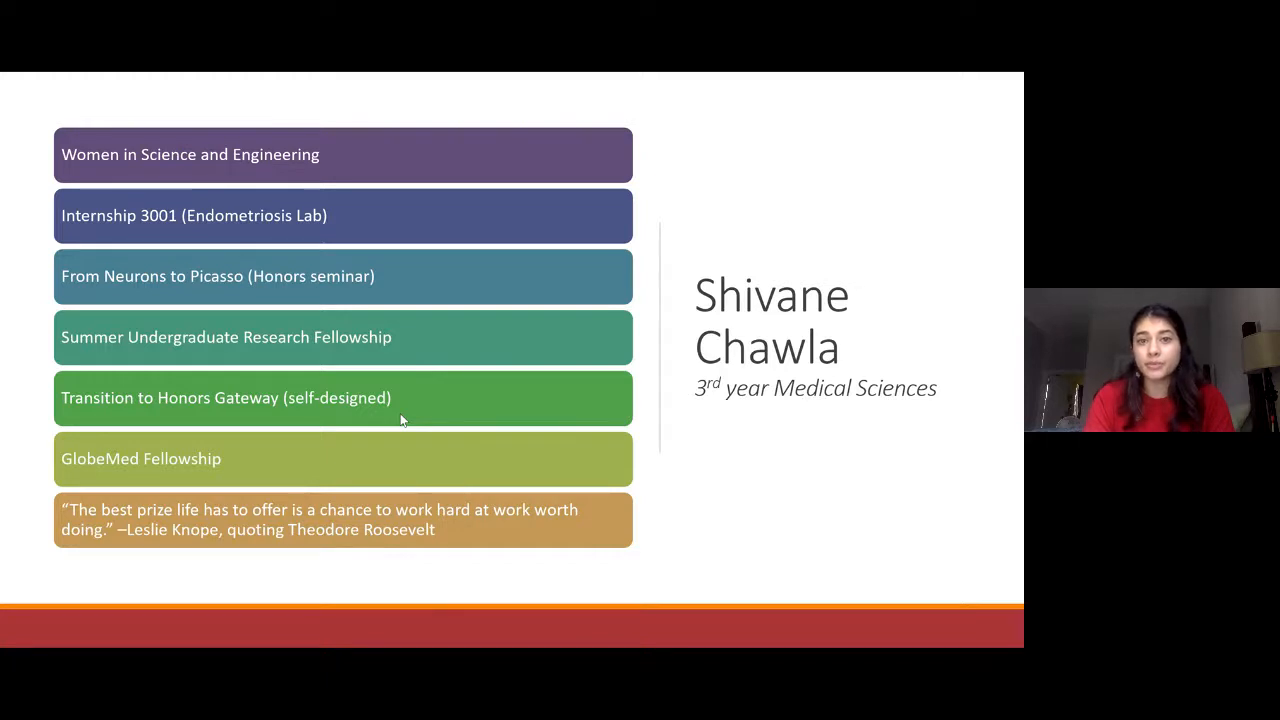
{"action": "mouse_move", "coordinate": [443, 419]}
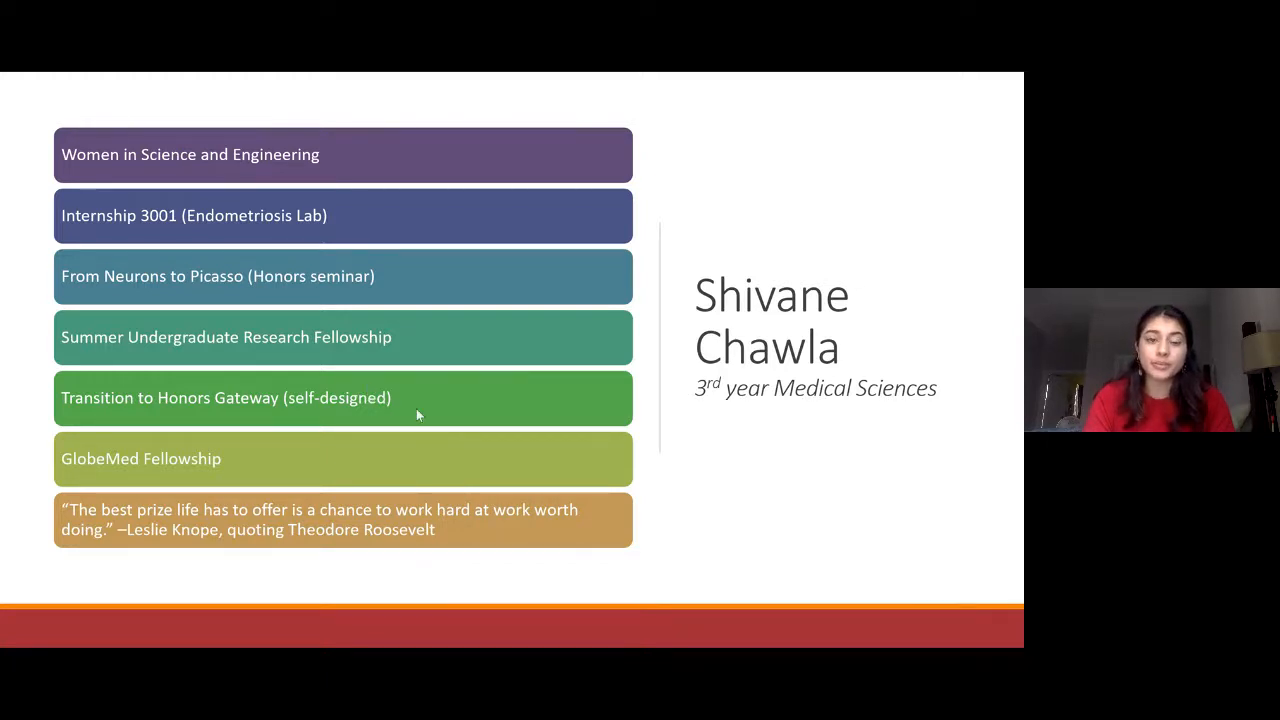
{"action": "mouse_move", "coordinate": [423, 420]}
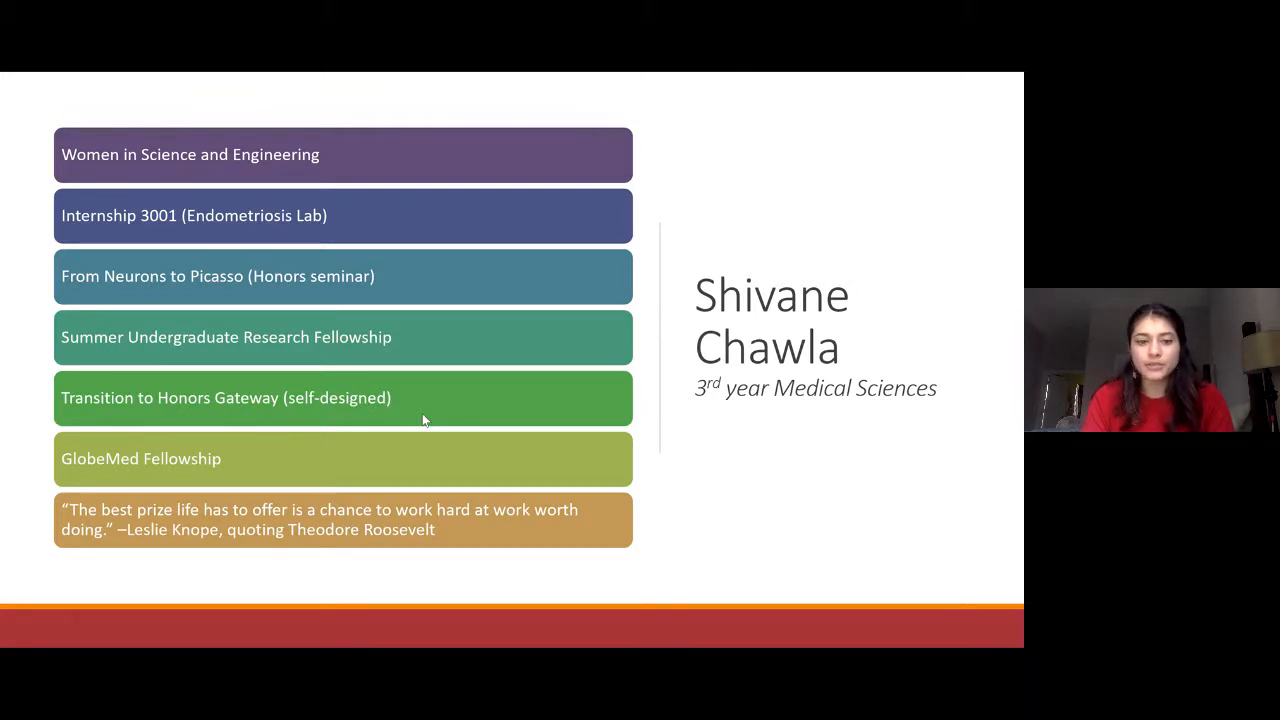
{"action": "mouse_move", "coordinate": [453, 415]}
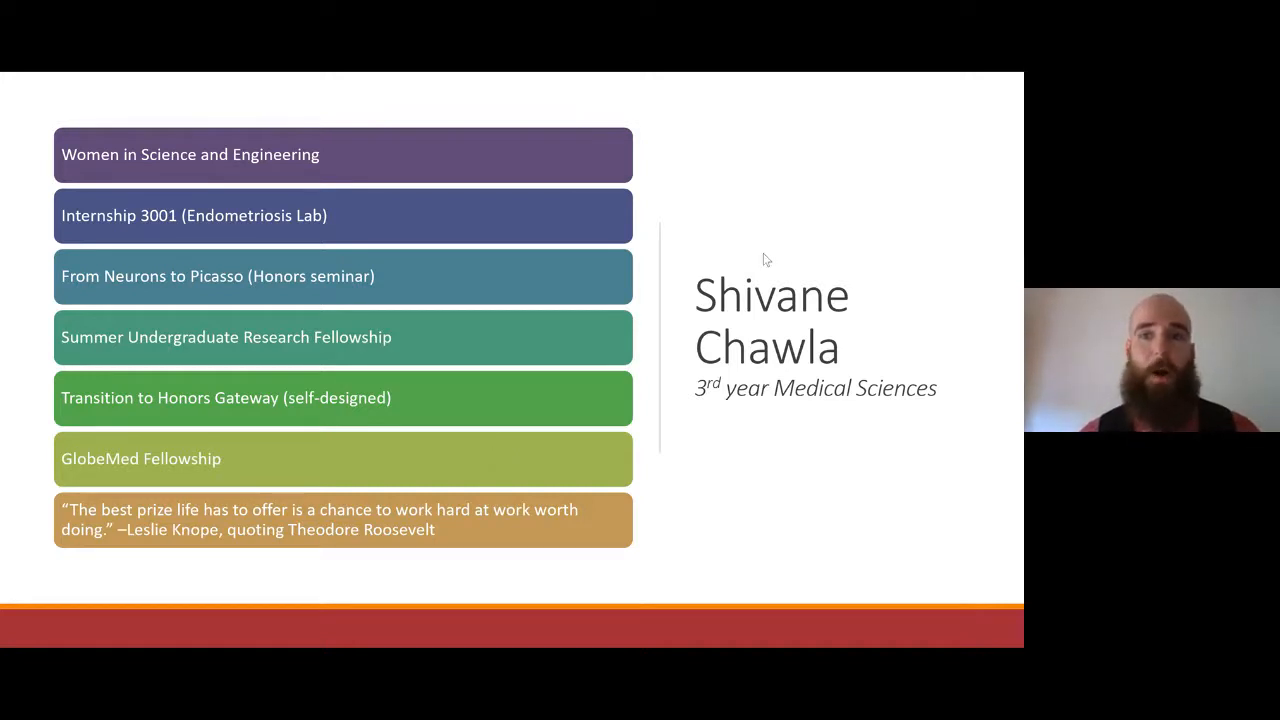
{"action": "mouse_move", "coordinate": [898, 183]}
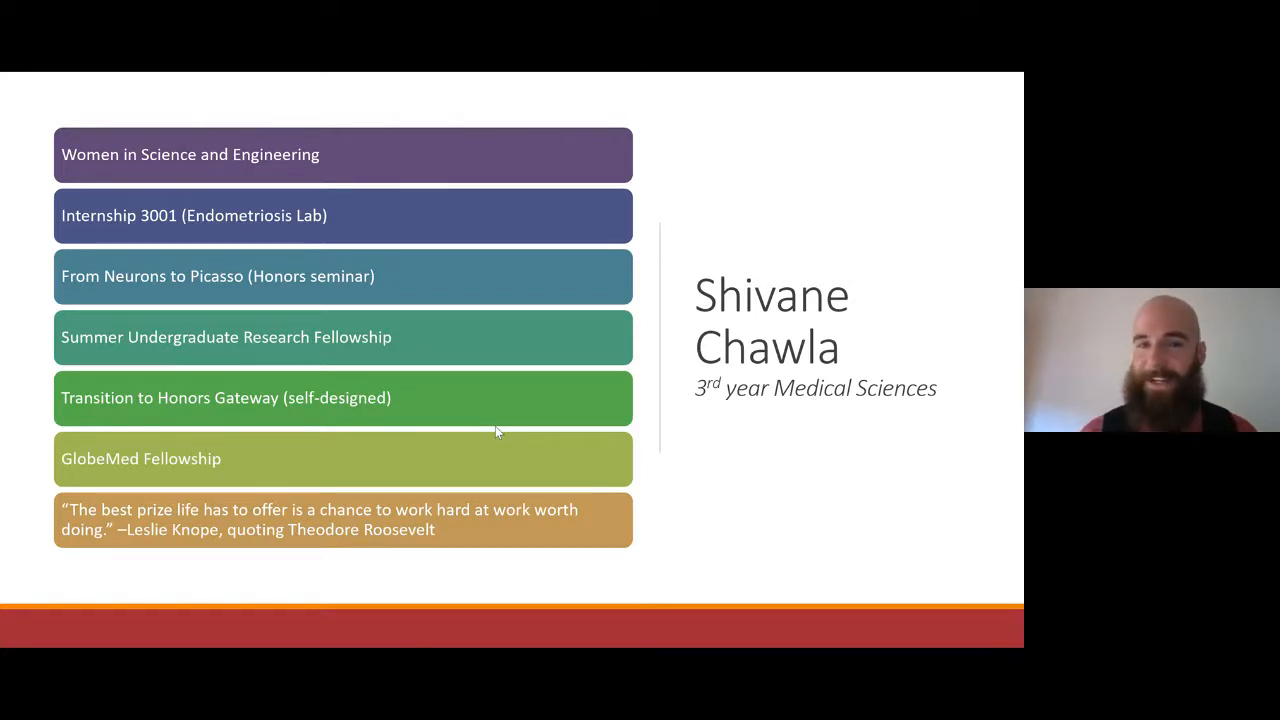
Advance the shared slideshow past the student profile to 'What questions do you have?'
{"action": "key", "text": "right"}
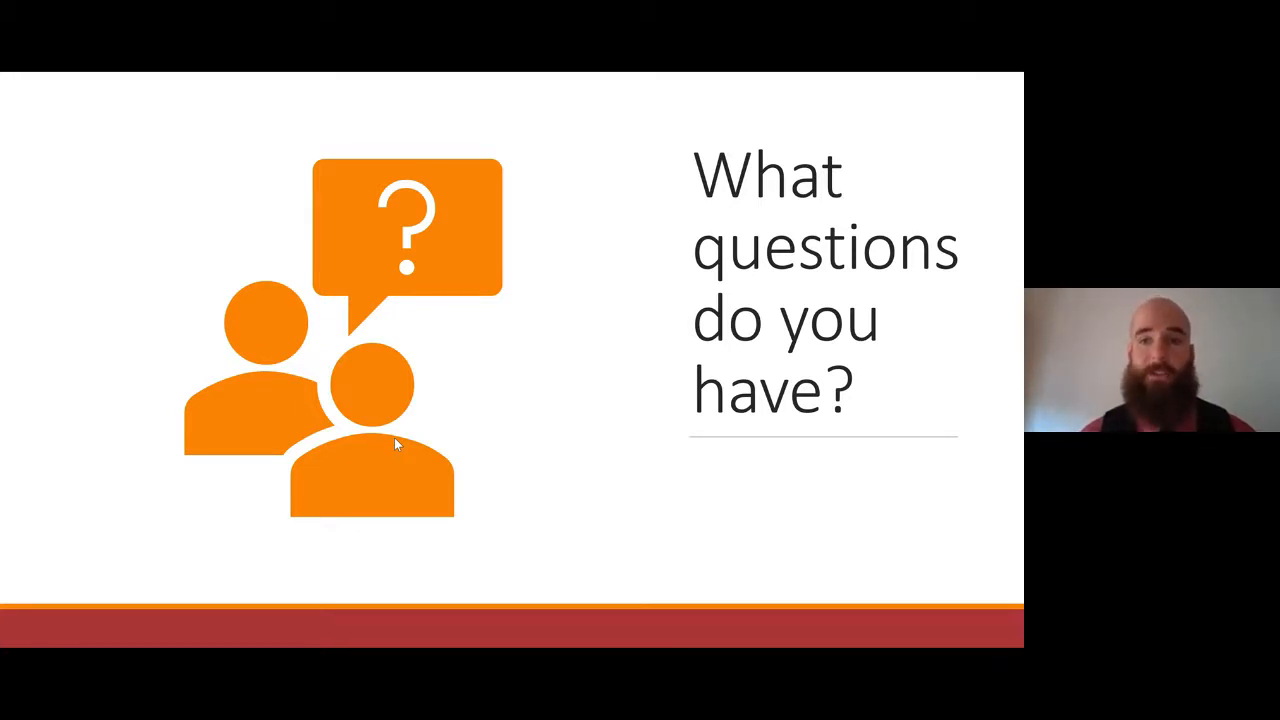
{"action": "mouse_move", "coordinate": [787, 275]}
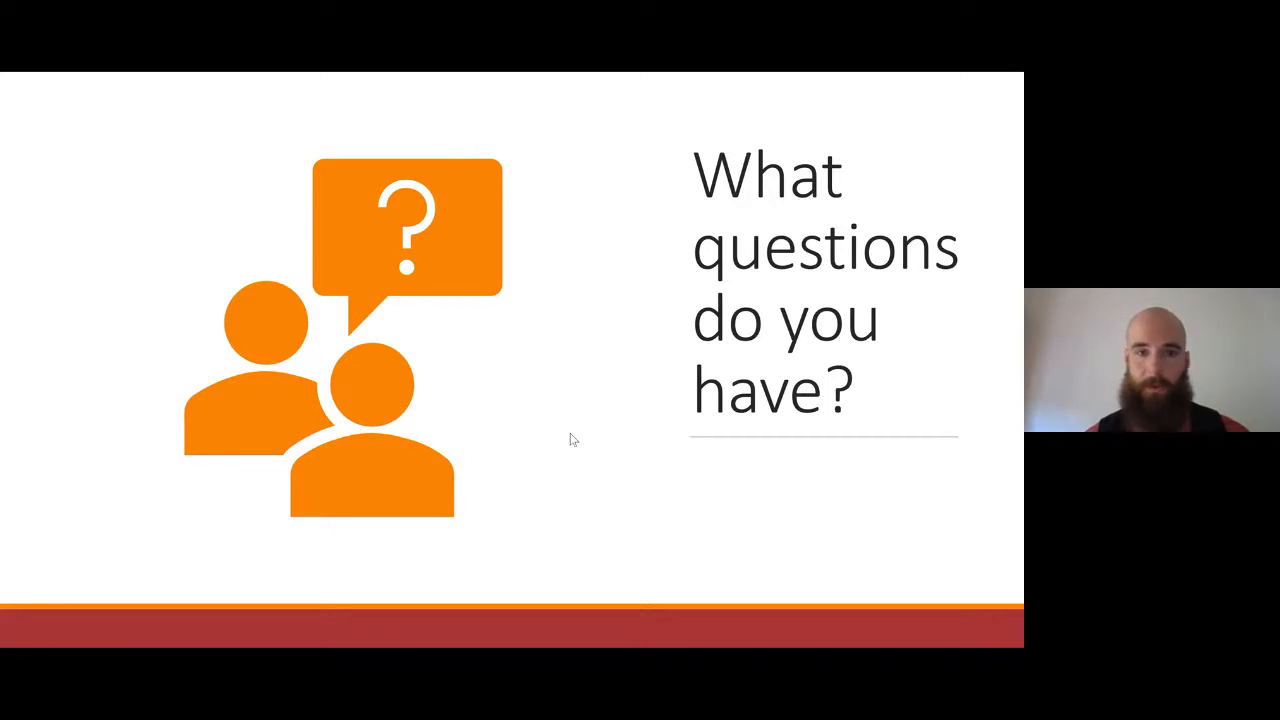
Advance the shared slideshow to 'Reminder: Enroll in HNRS 1010 Gateway to University Honors'
{"action": "key", "text": "right"}
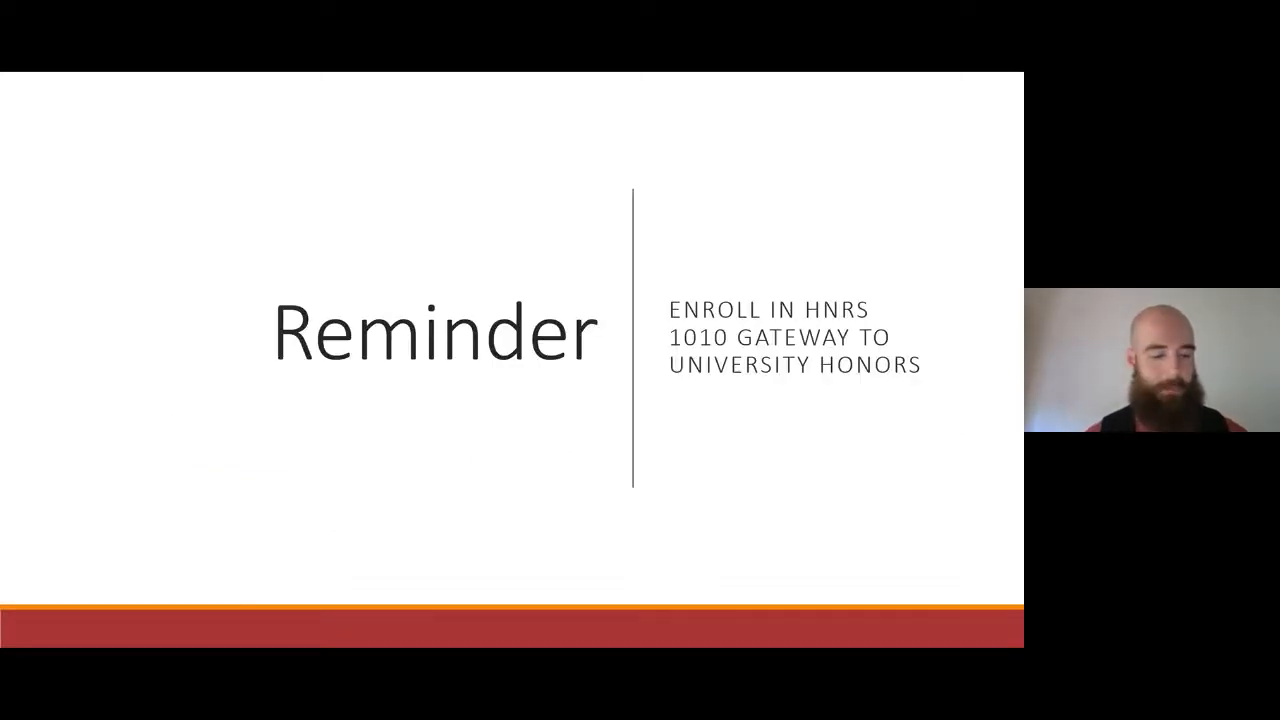